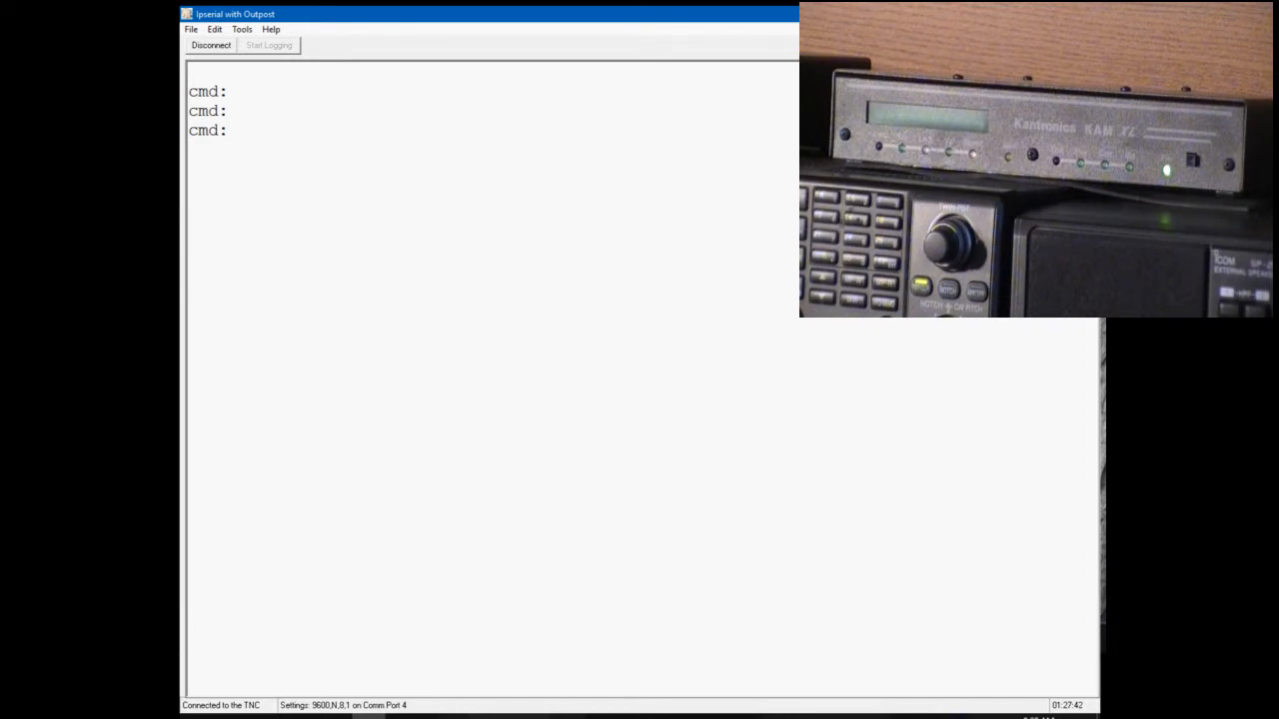
text(c wa8z)
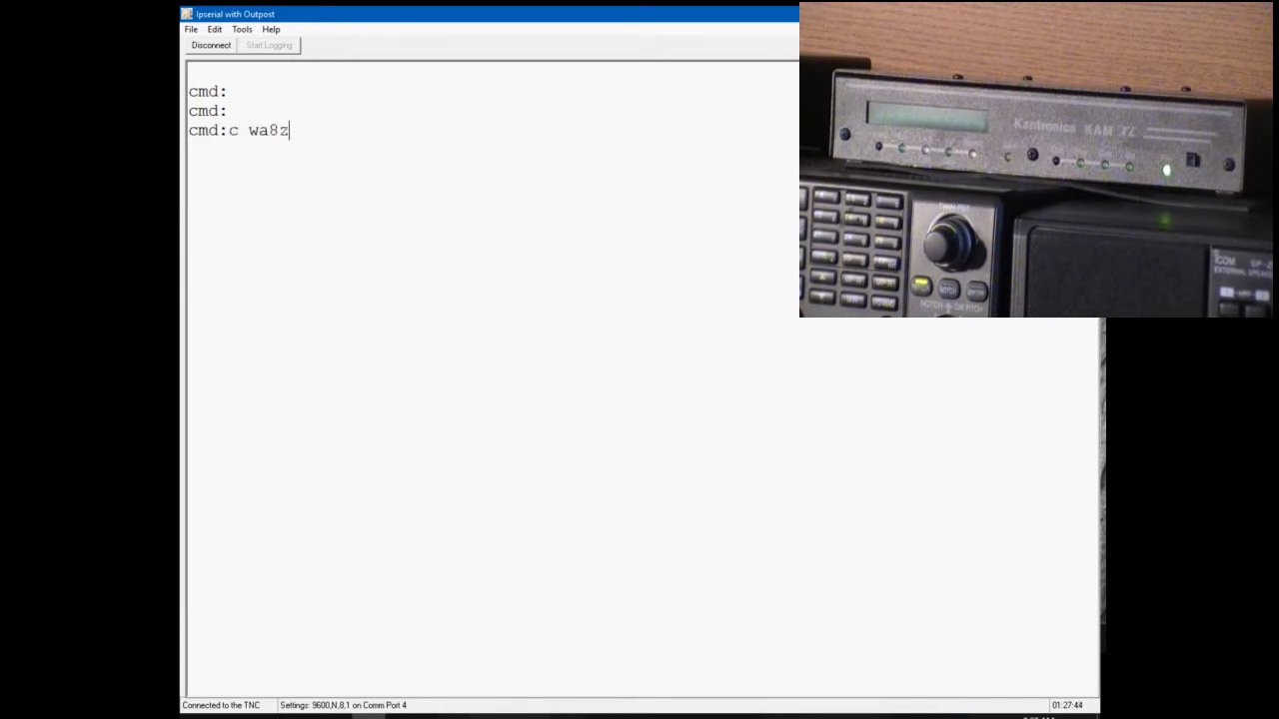
text(zm-1)
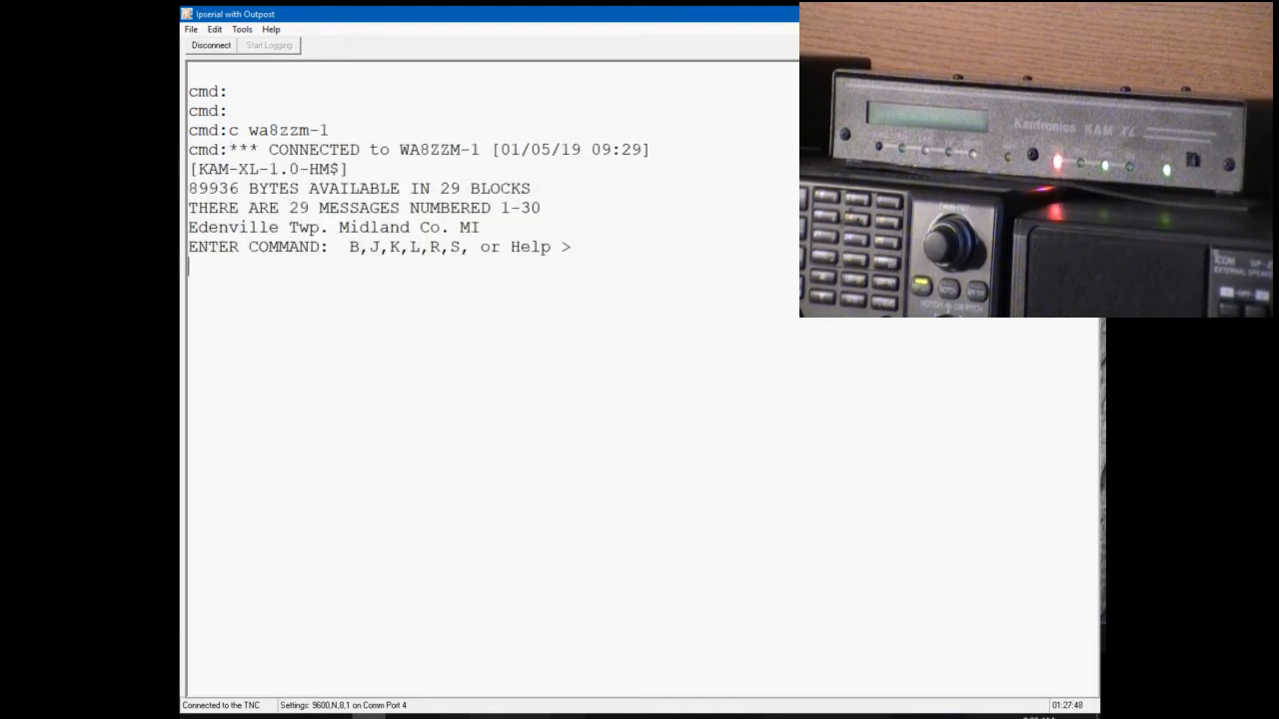
text(b)
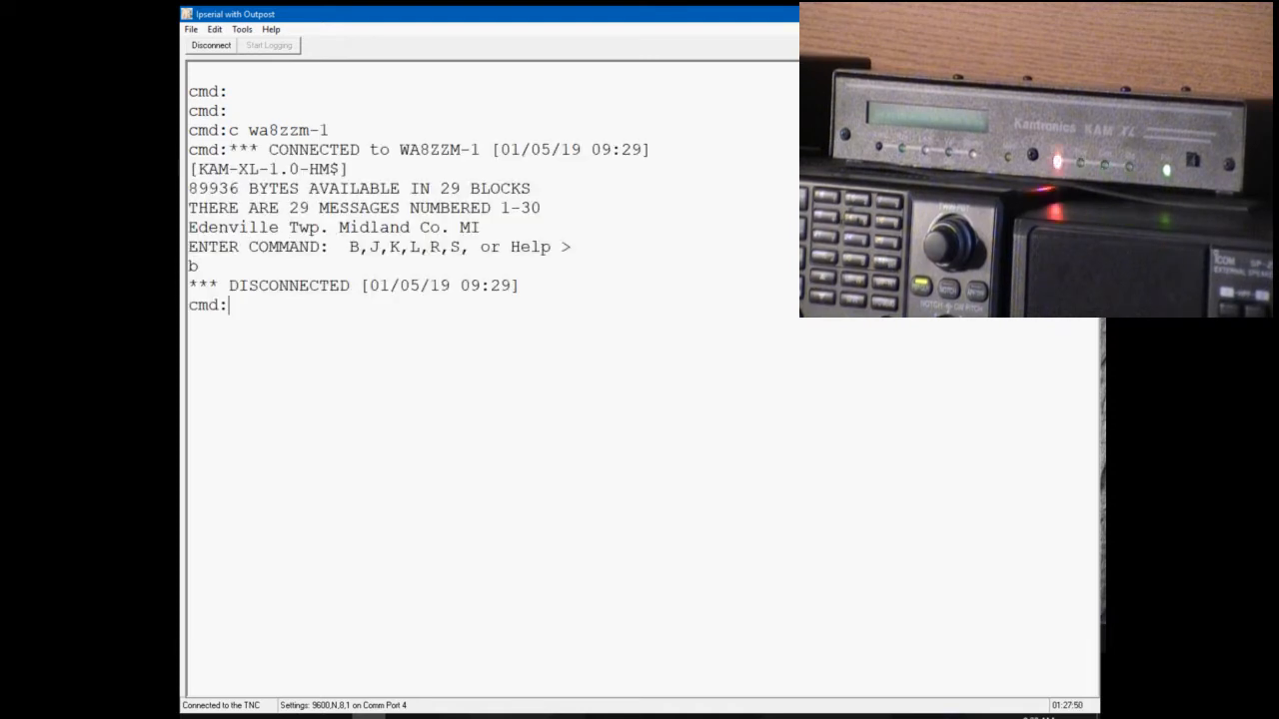
text(c w)
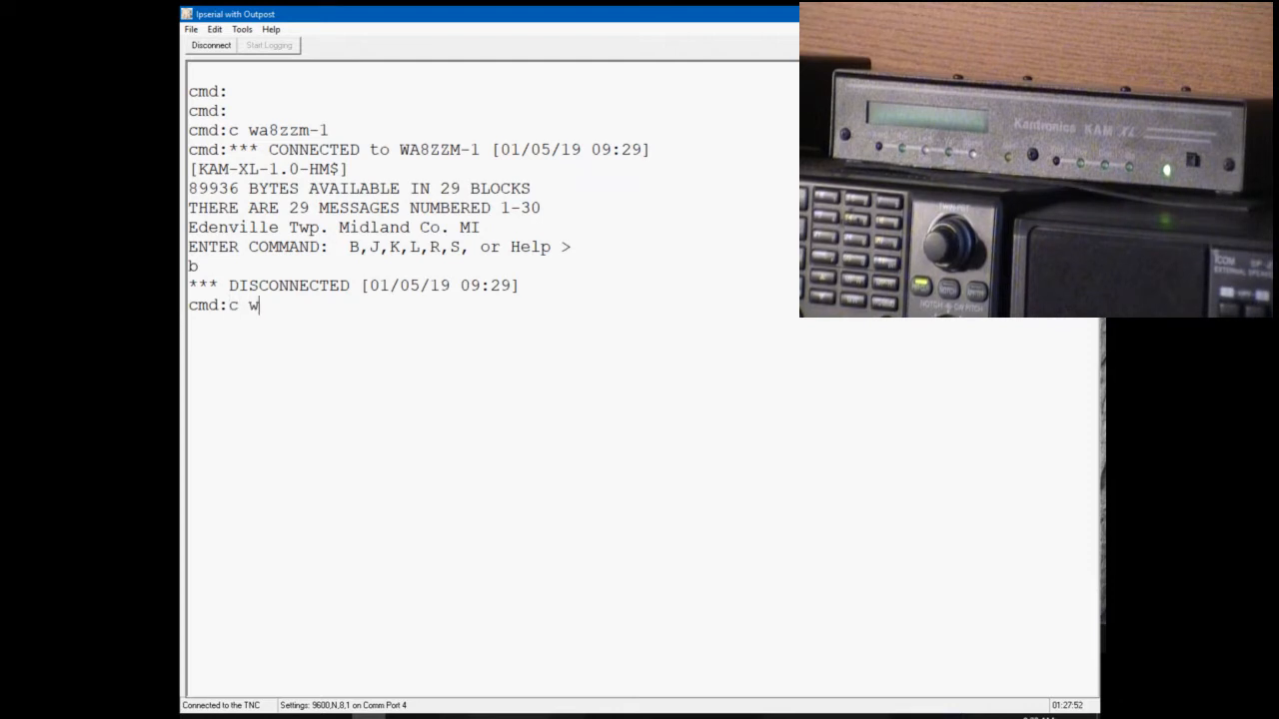
text(a8zzm-7)
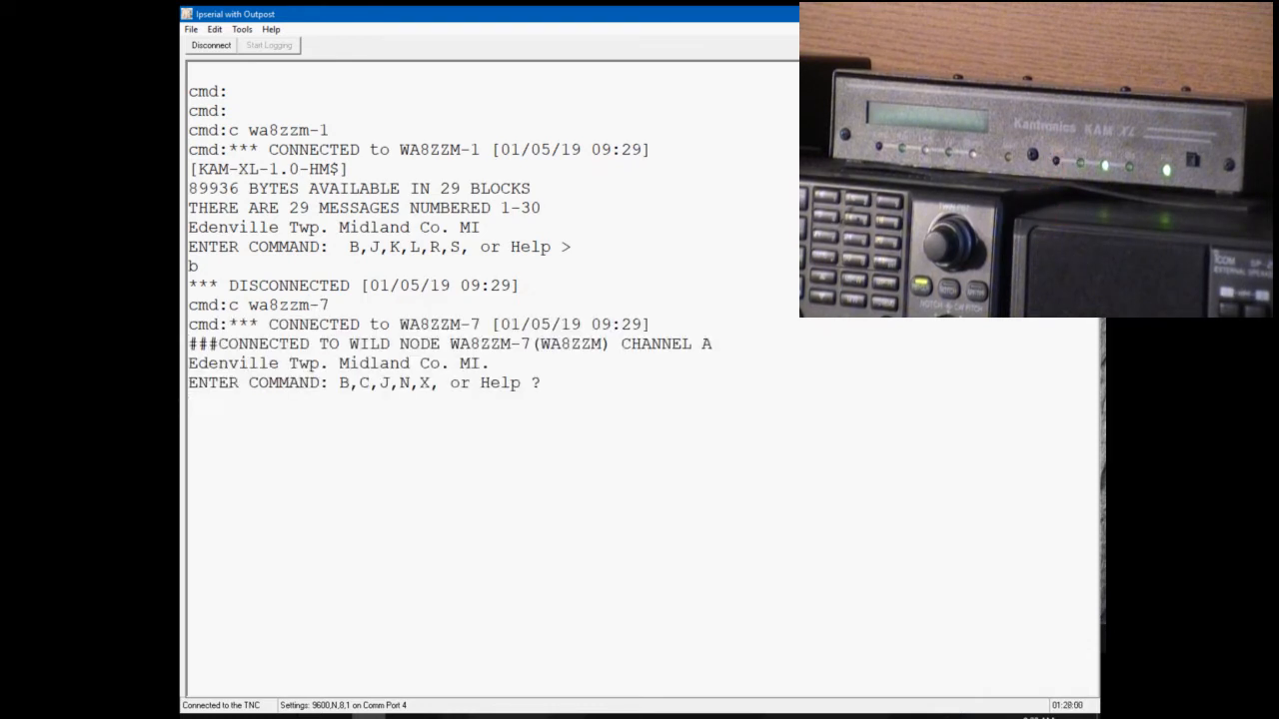
text(c)
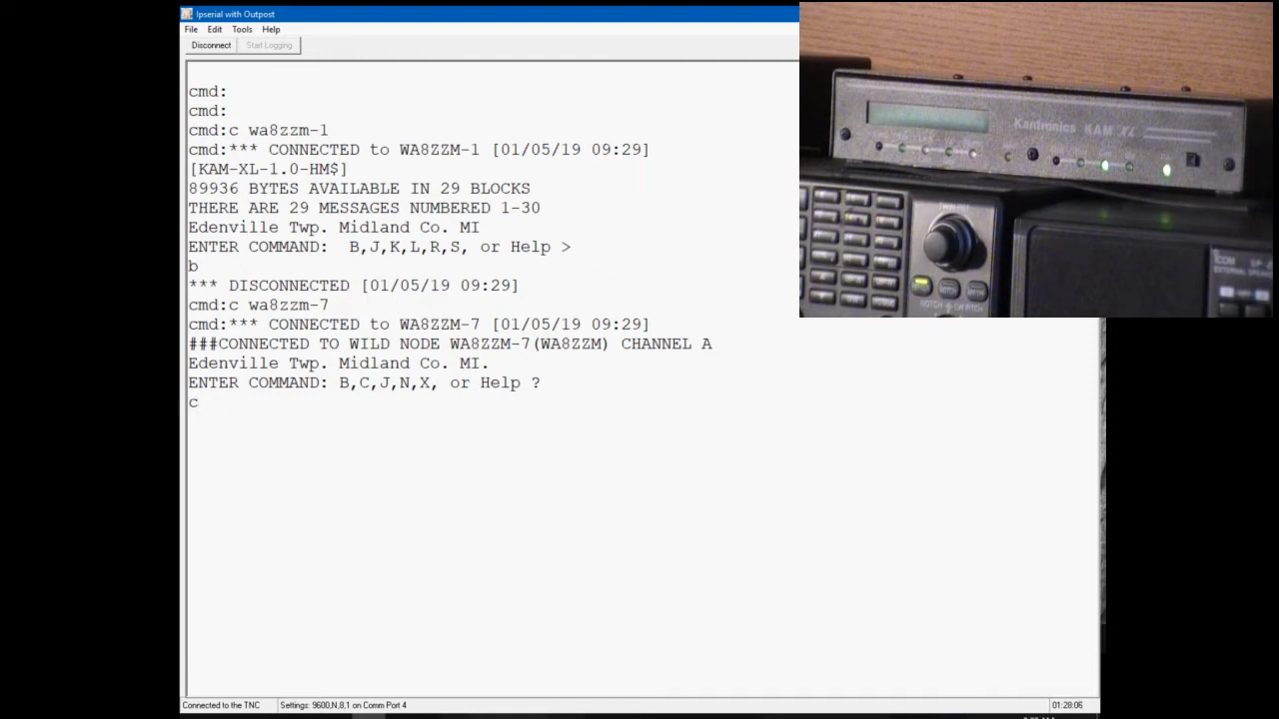
Step: Link to the NX8A-1 BBS, list its messages, and start a message to NX8A
text(nx8a-1)
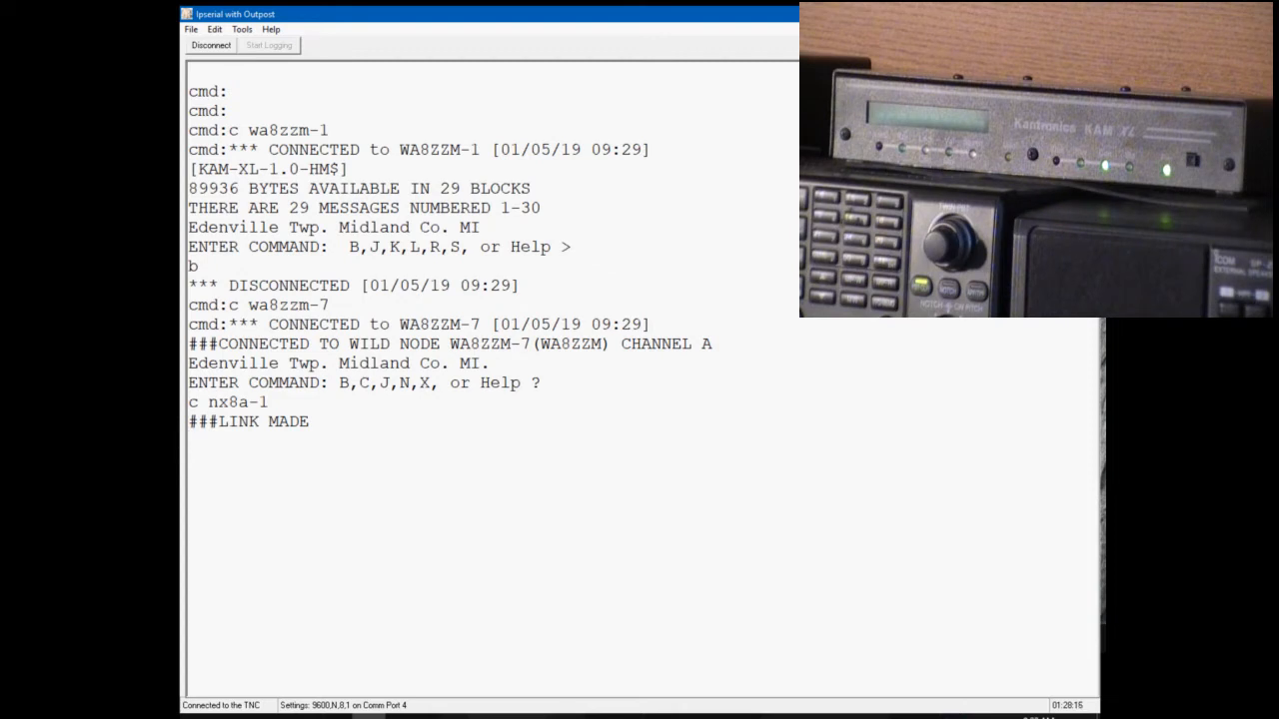
text(l)
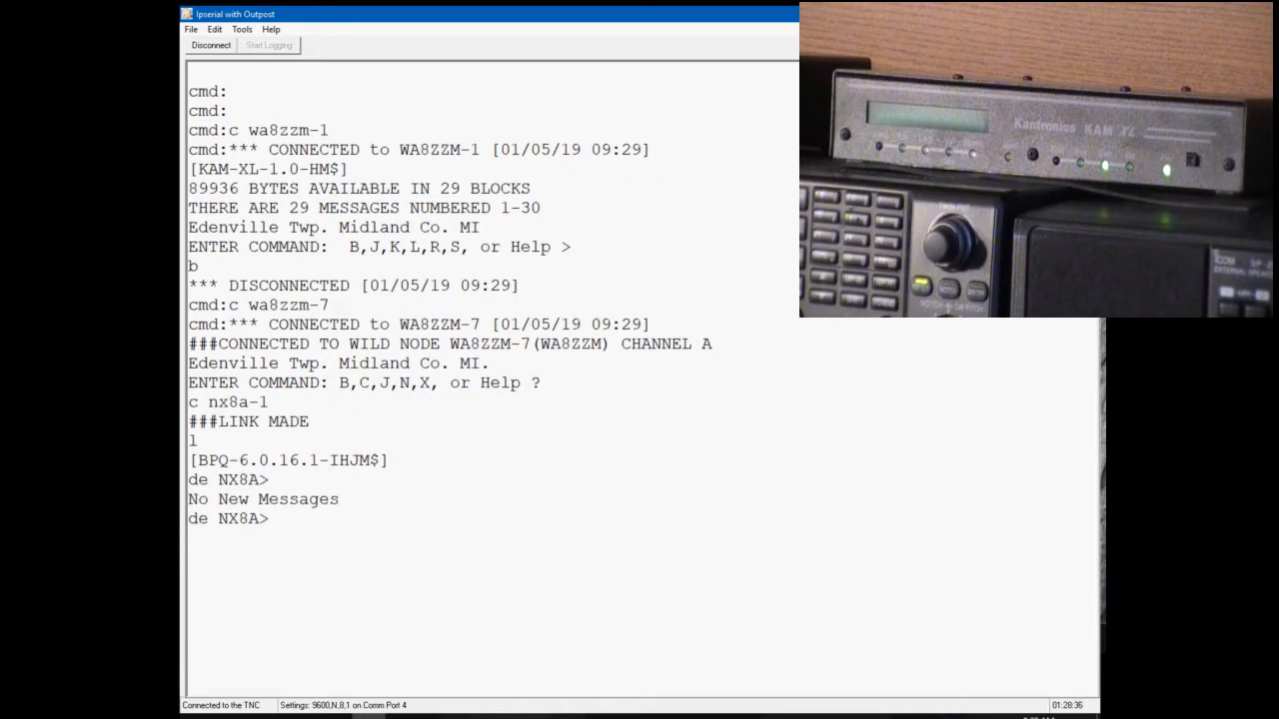
text(s nx8a)
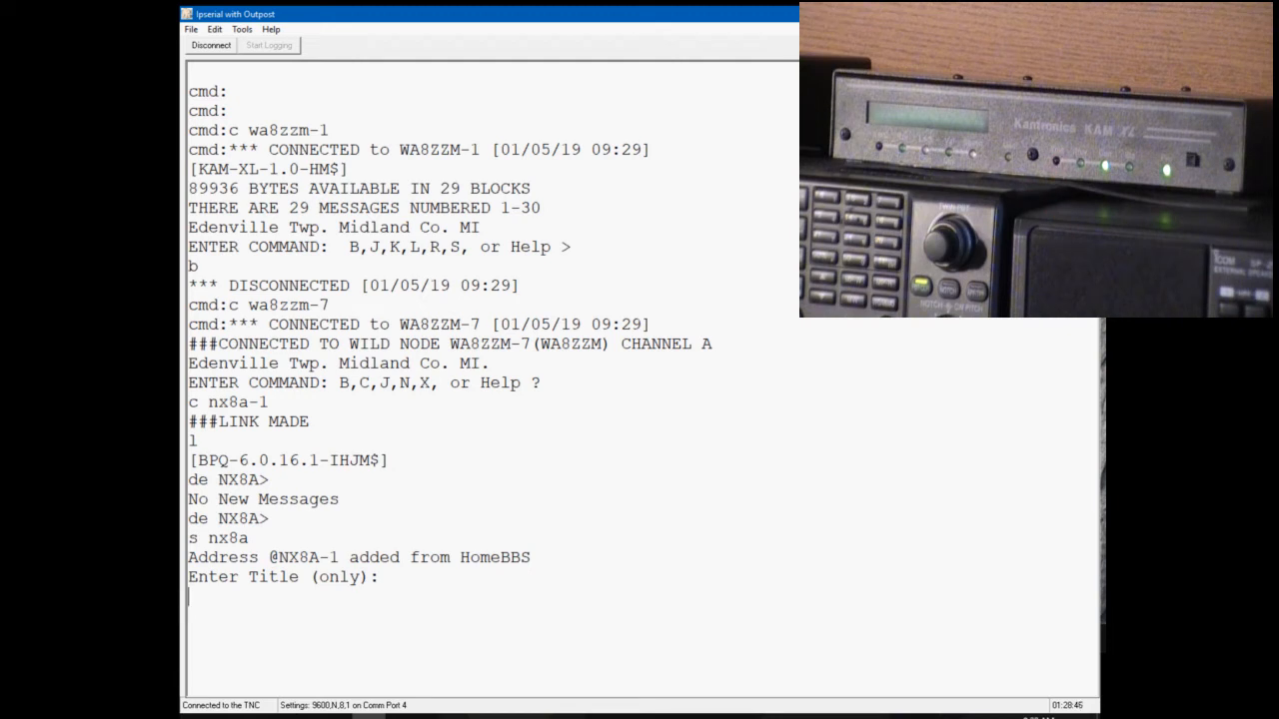
Step: Title the new message to NX8A 'Nice WX'
text(Nice WX)
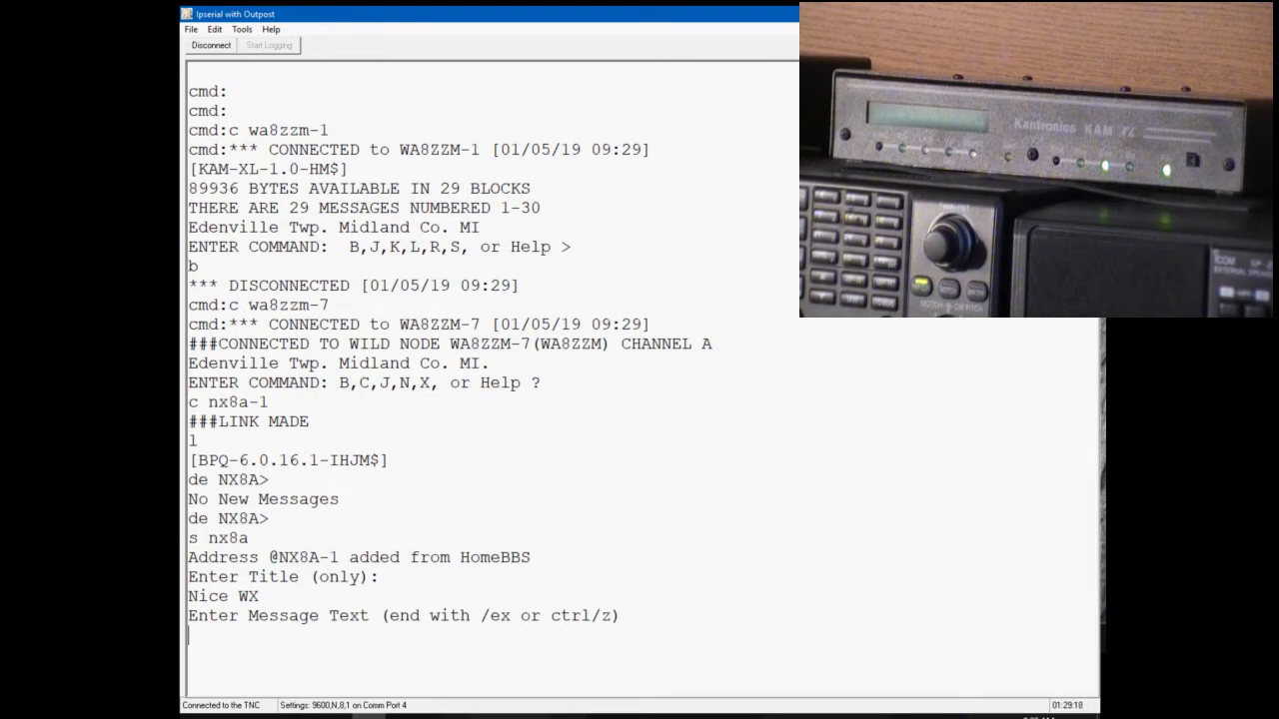
Step: Write the body 'Hi Jack, I hope you are in sunny WX...' about recording this packet video, signed '73, Steve', and send it
text(Hi Jac)
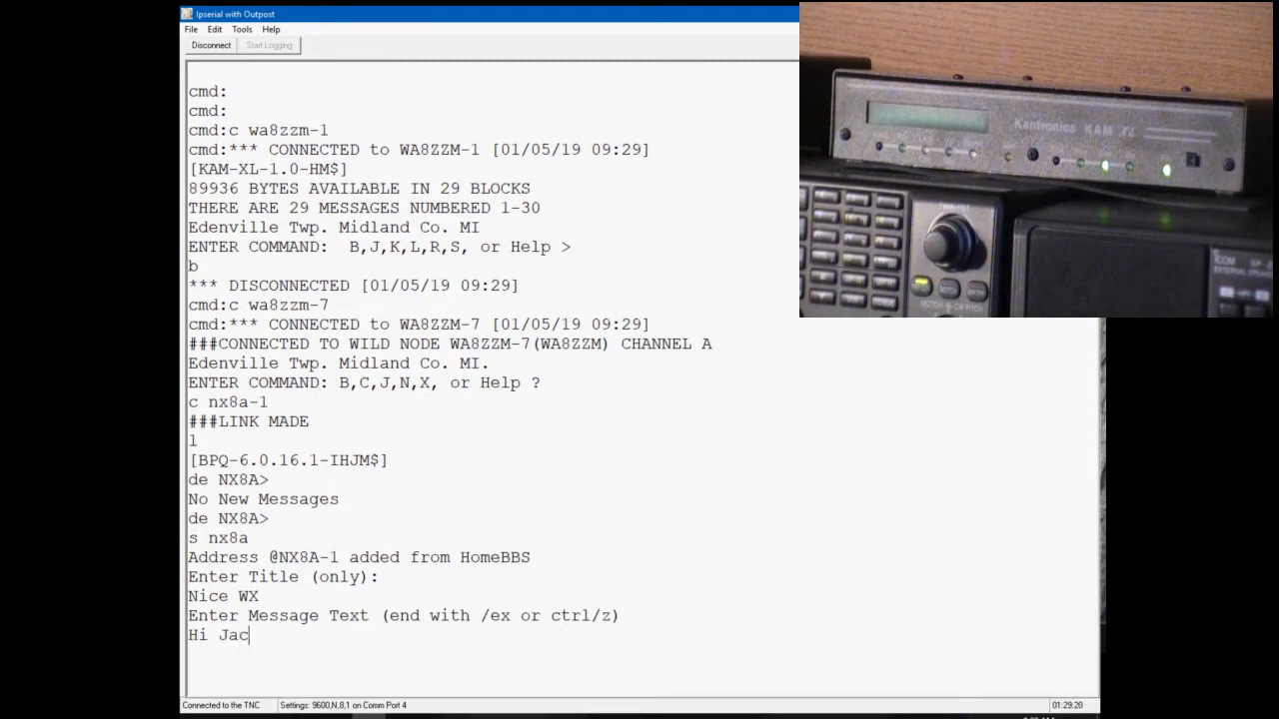
text(k.)
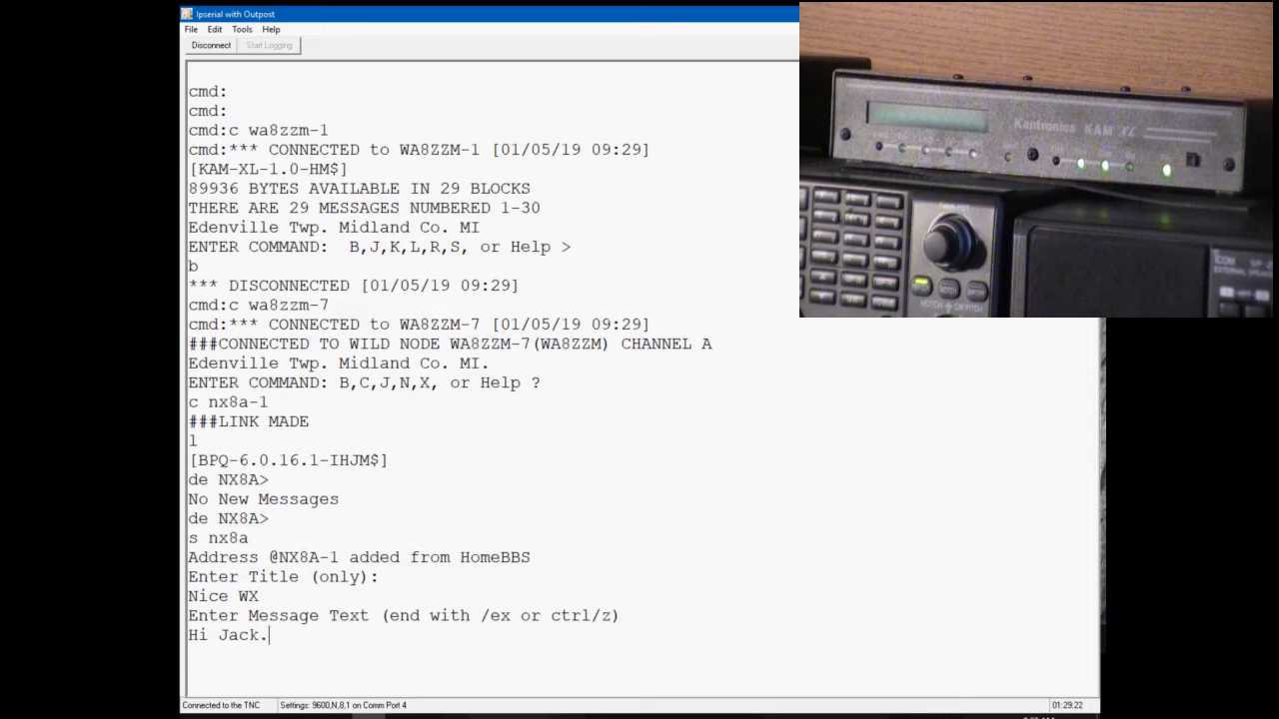
text(I ho)
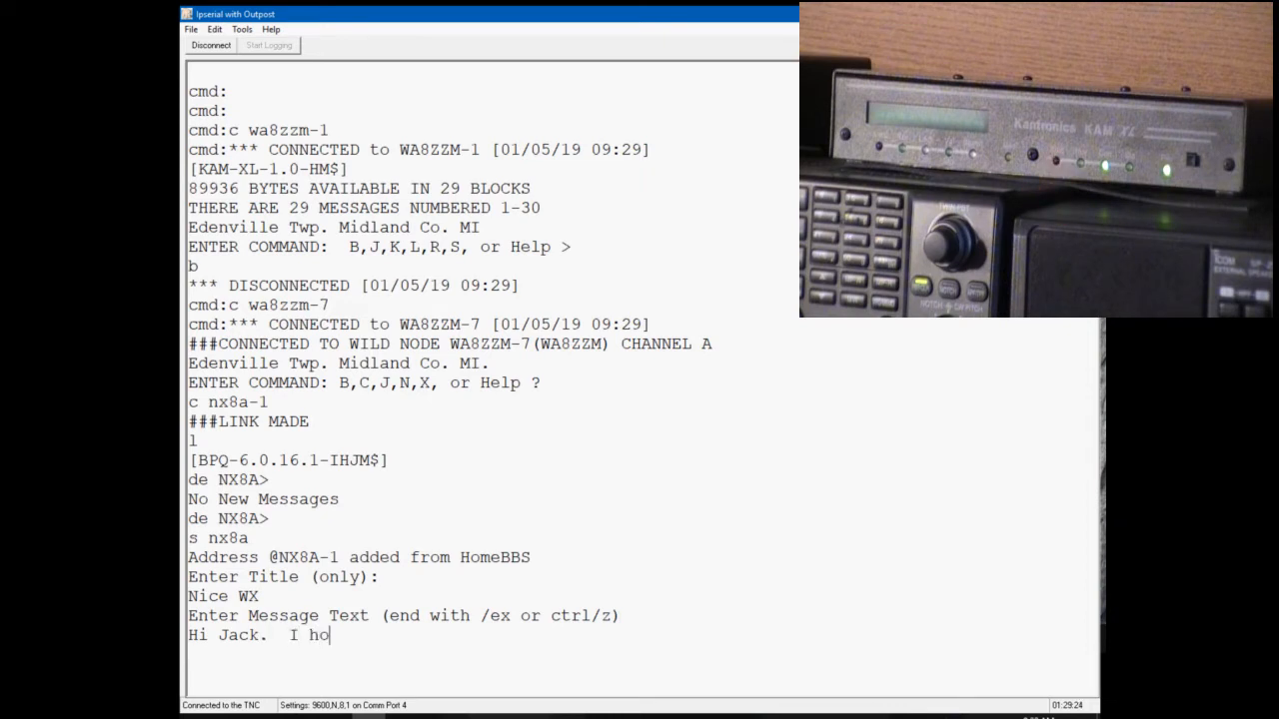
text(pe you are i)
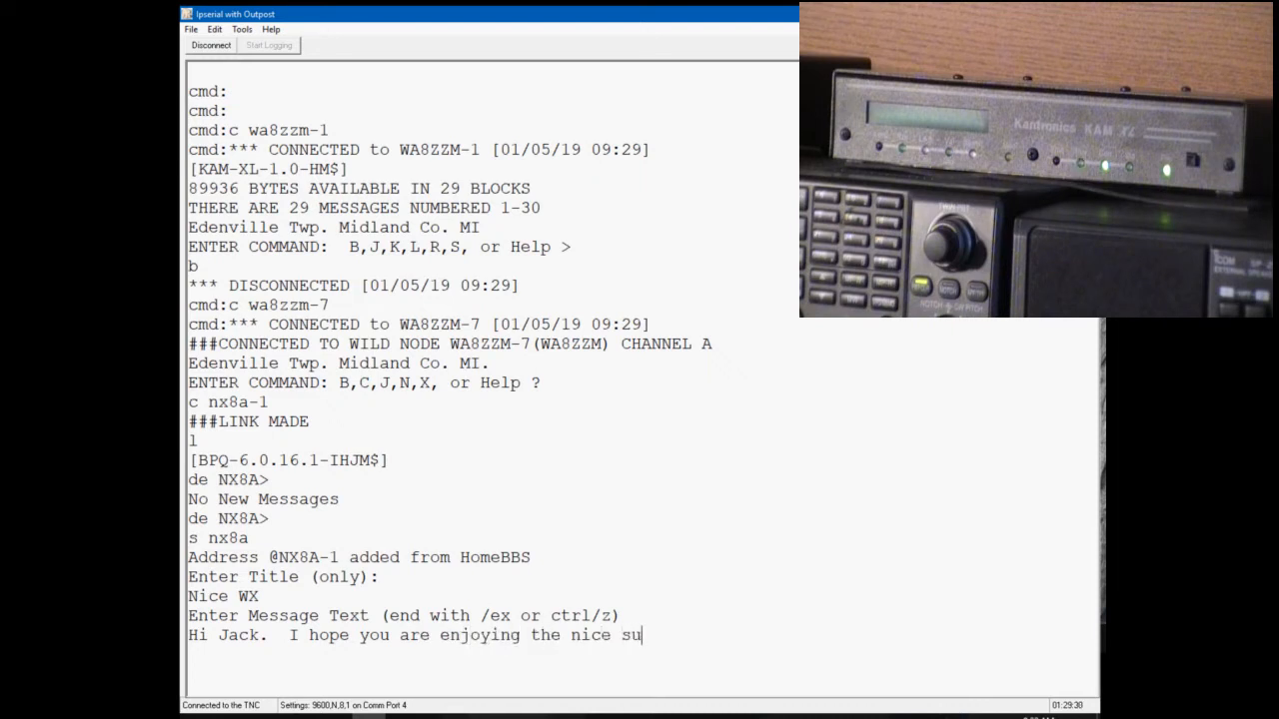
text(nny WX we are havi)
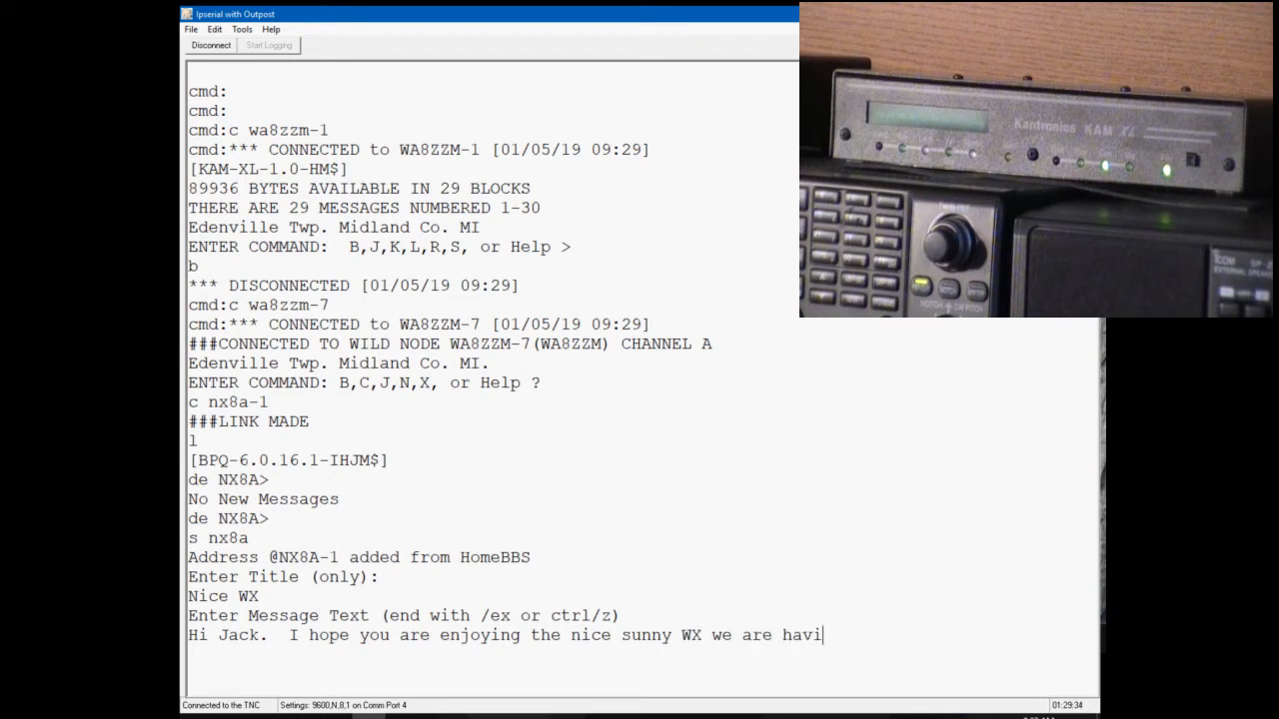
text(ng.  L)
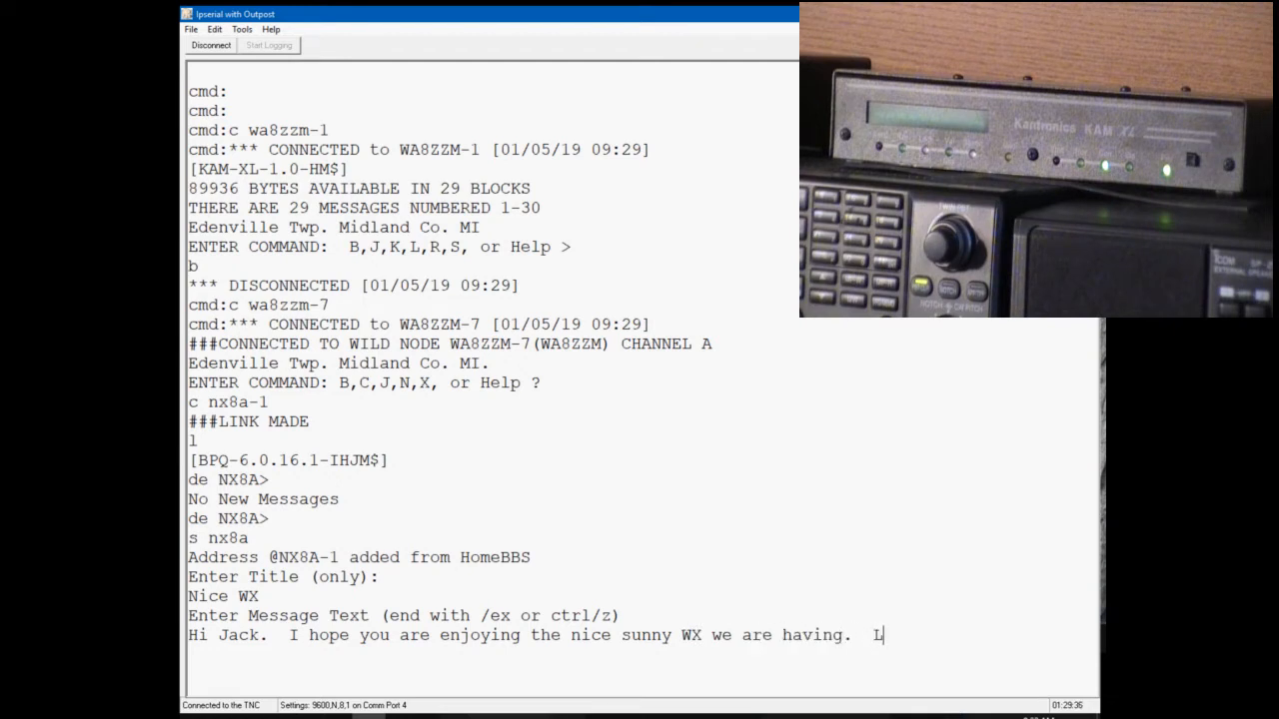
text(ooks like we are going to ha)
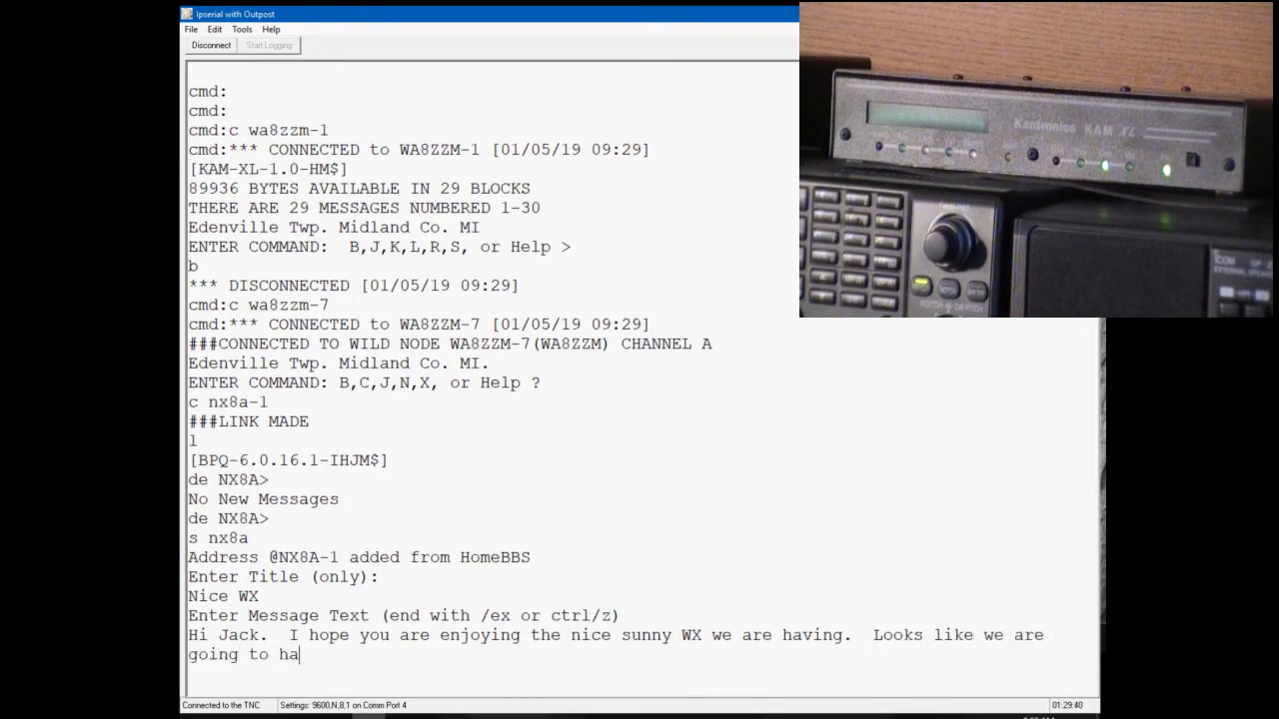
text(ve more of the same today.  I am)
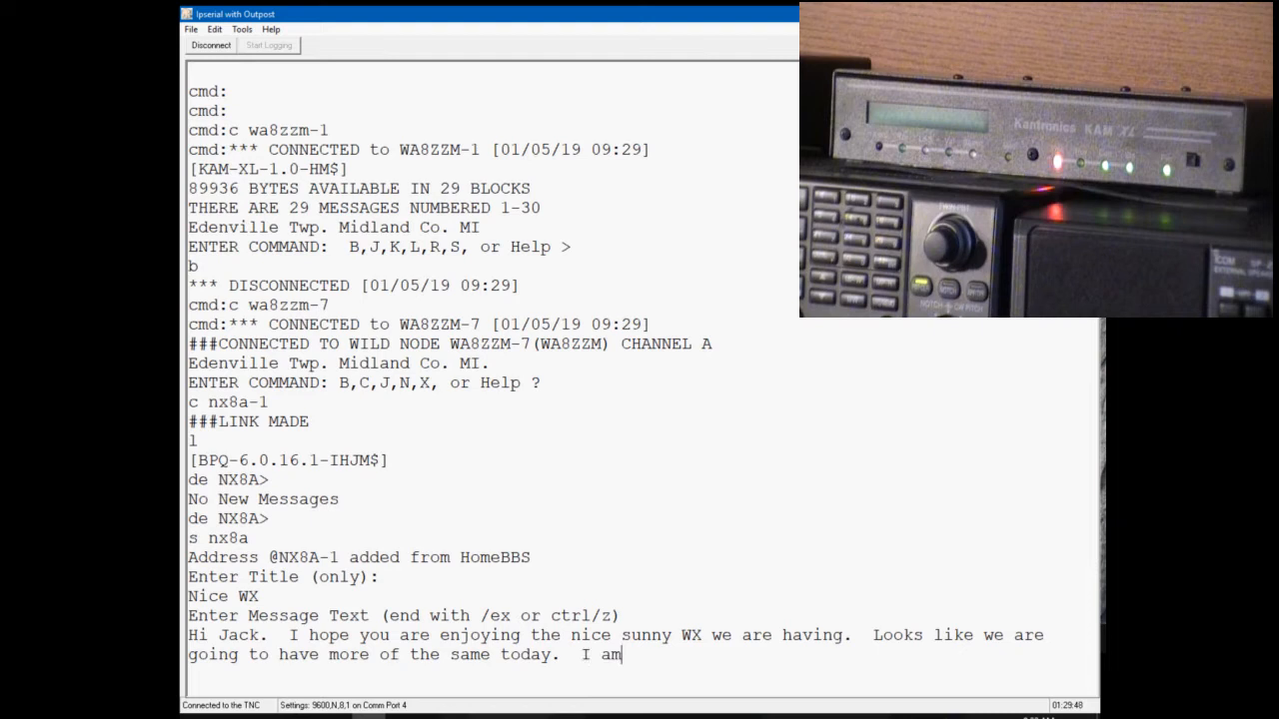
text(recon)
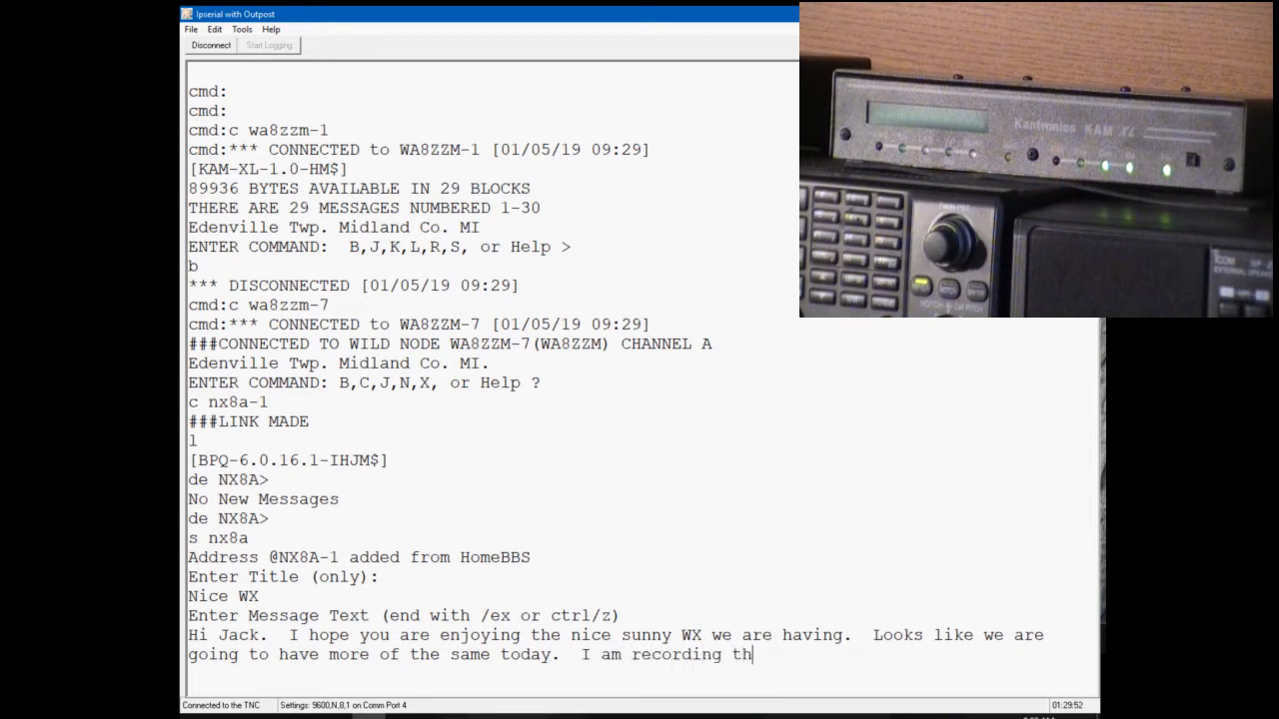
text(is packet session for a)
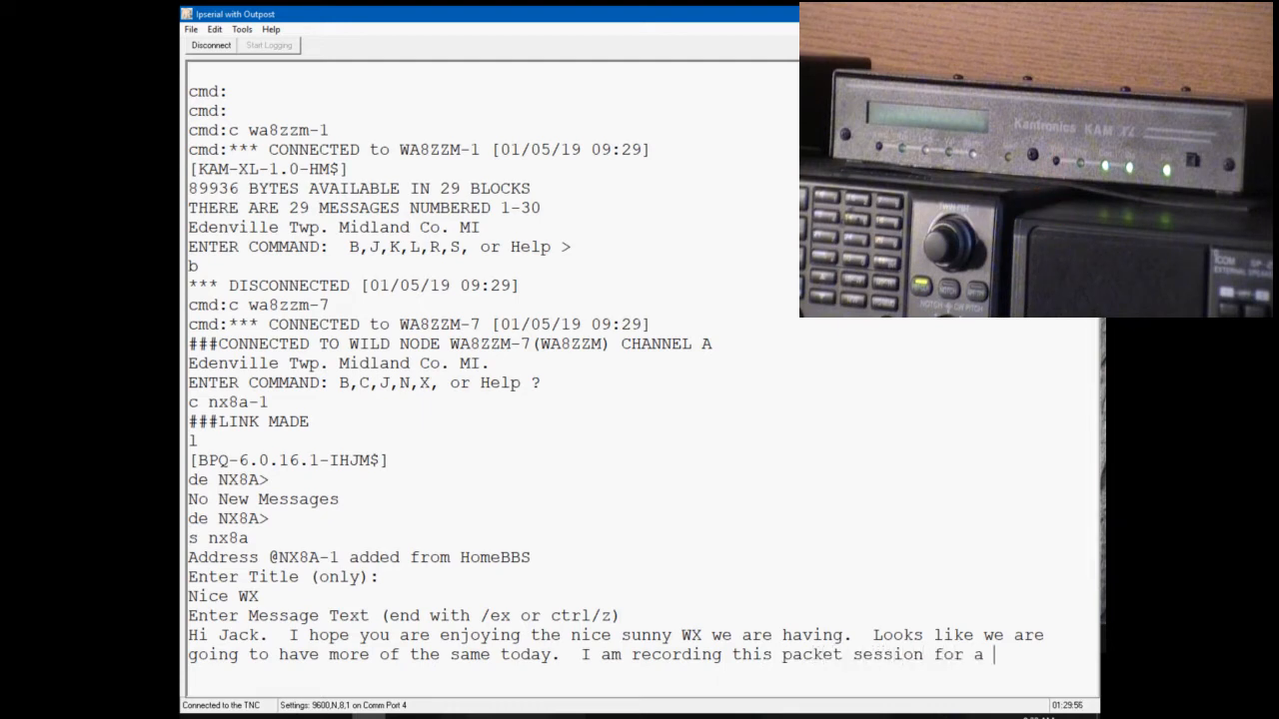
text(video.)
text(73, St)
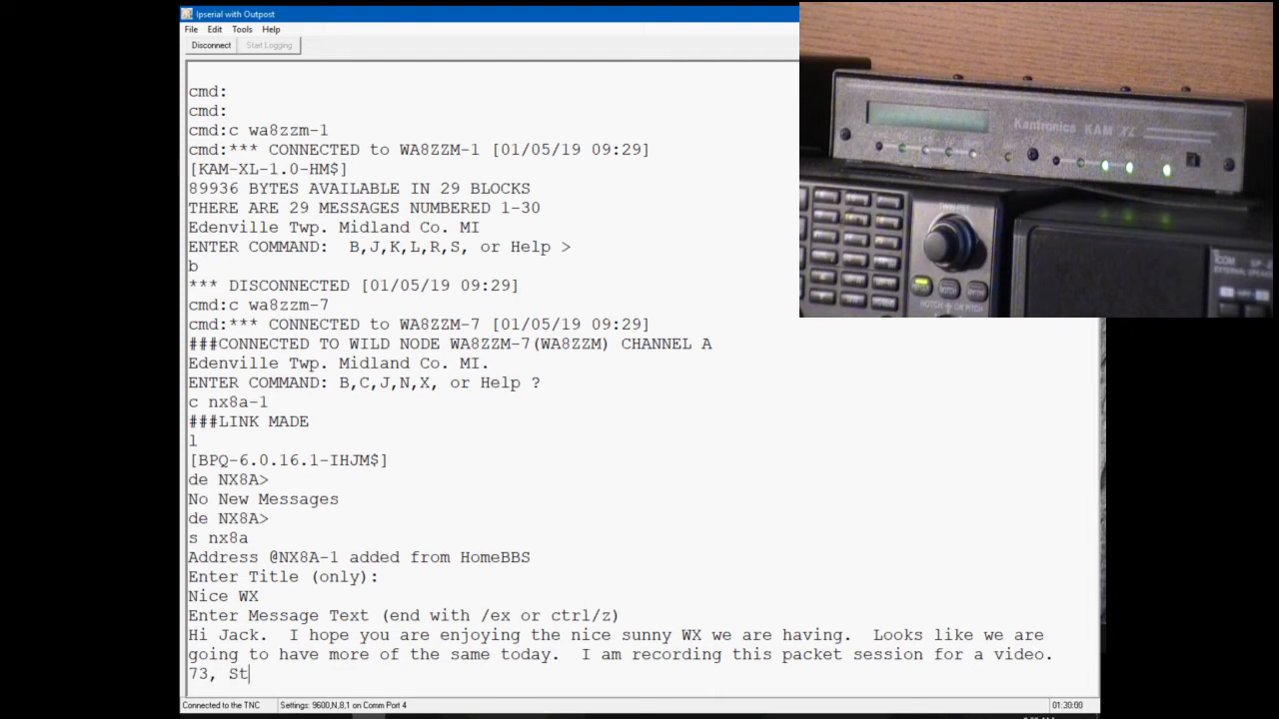
text(eve)
text(/ex)
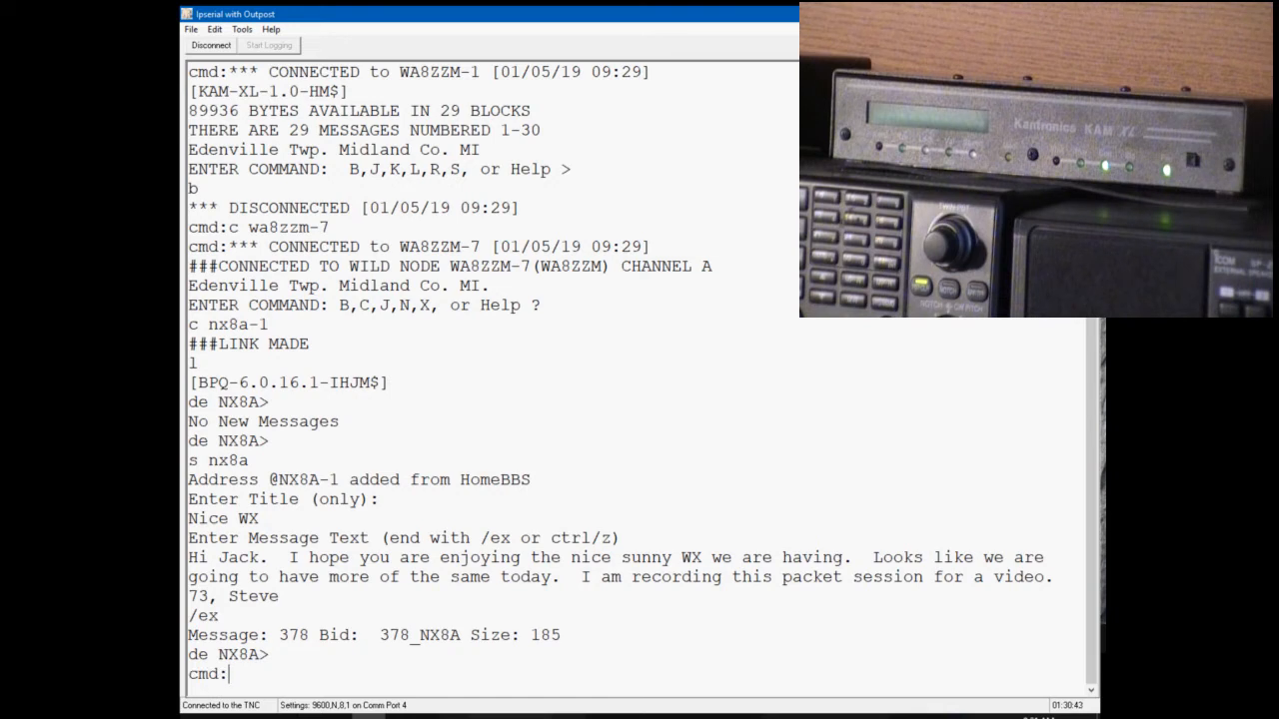
Step: Query the TNC's MAXFRAME (1/4) and PACLEN (60/128), then begin returning to converse mode
text(ma)
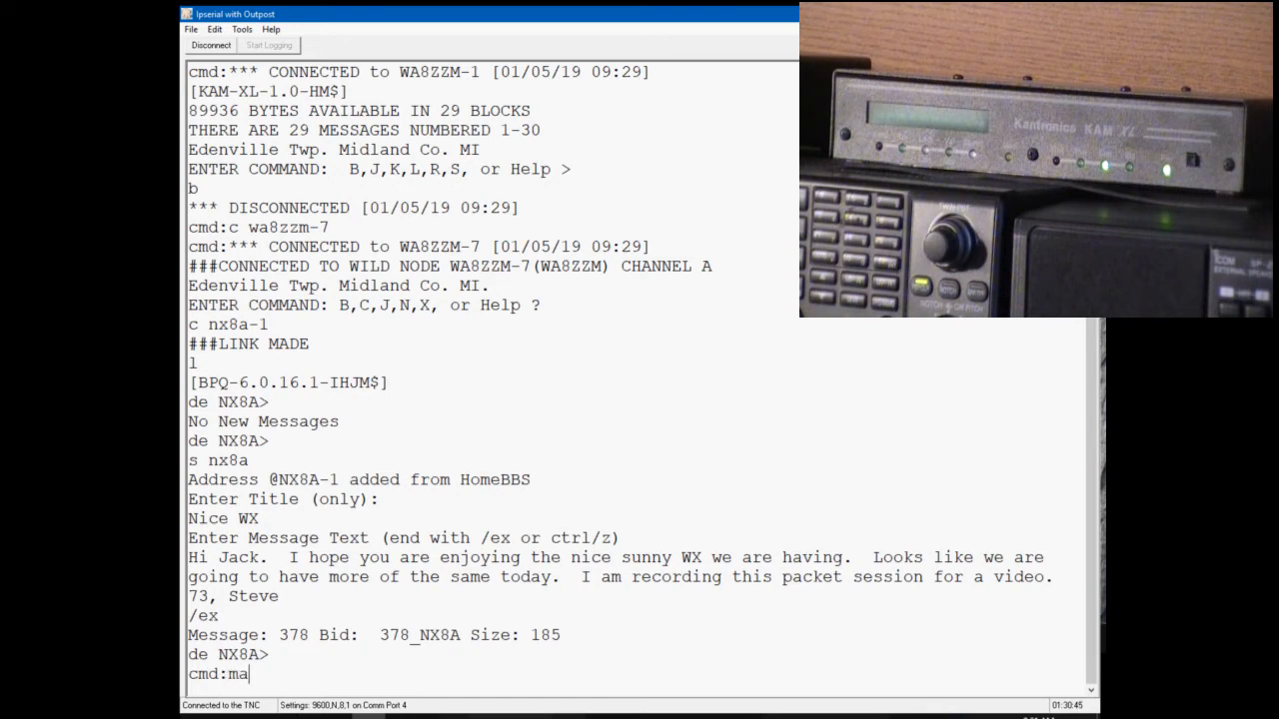
text(xfram)
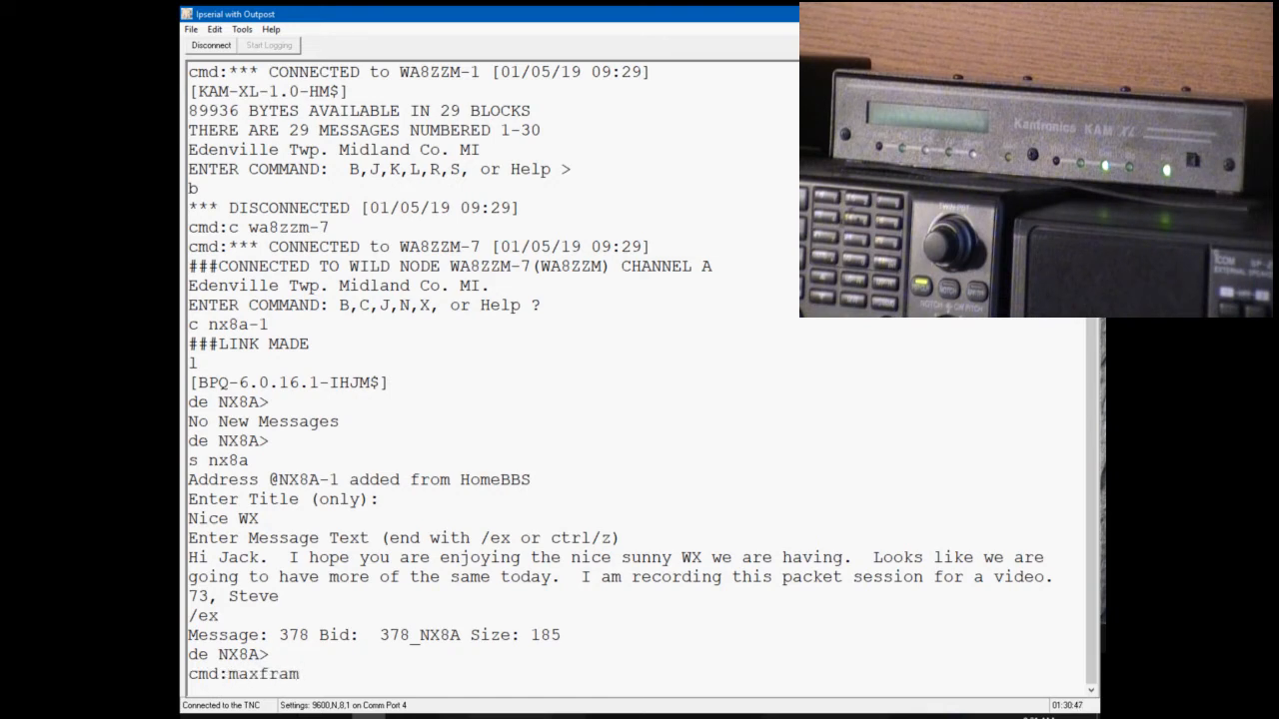
key(Return)
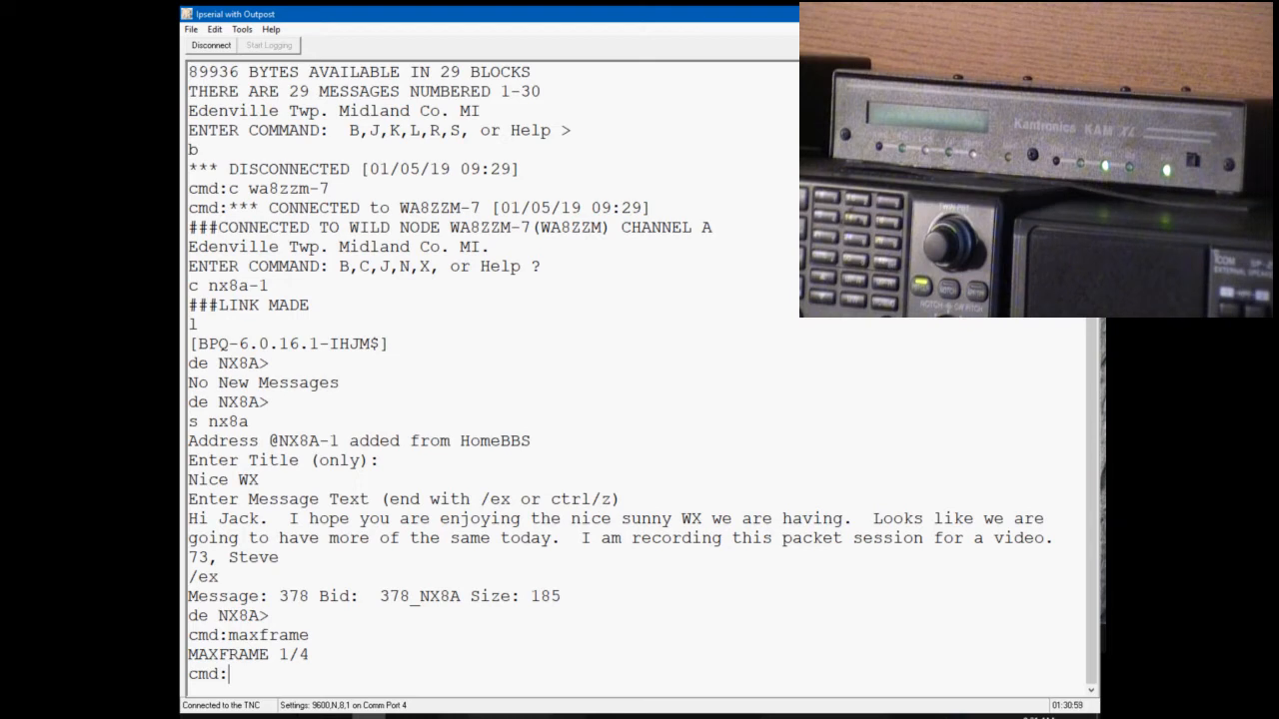
text(p)
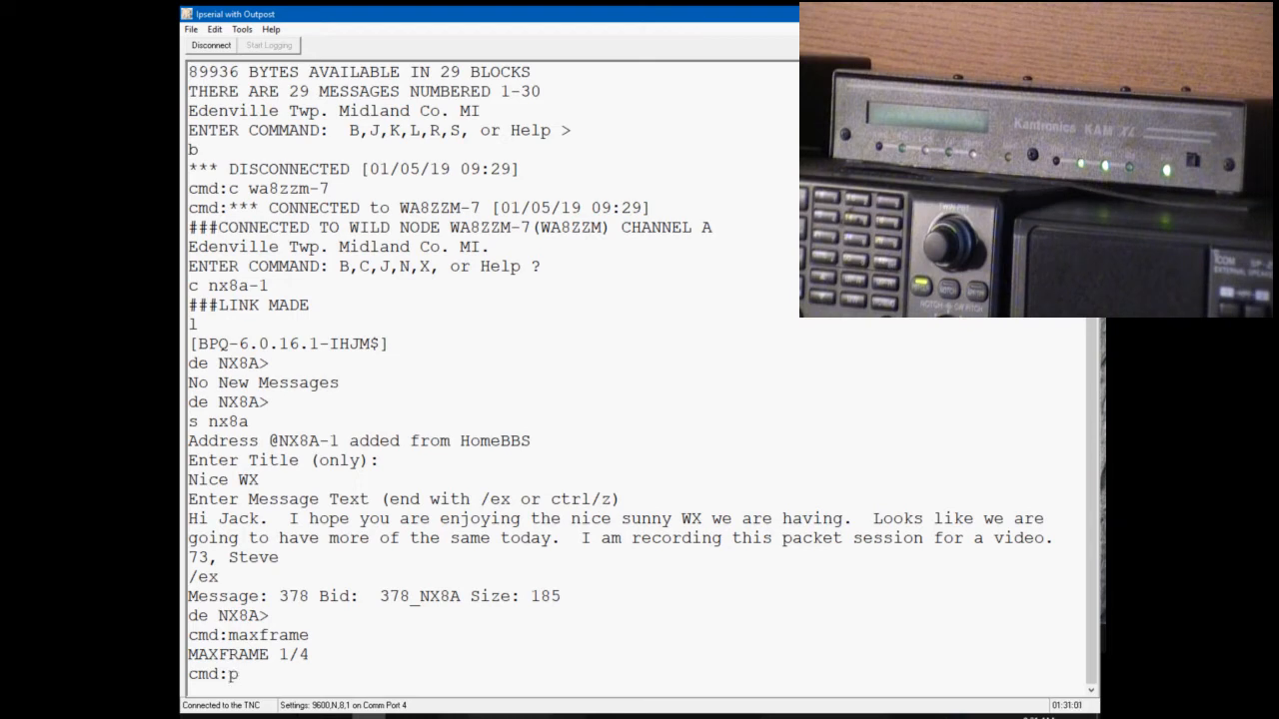
text(aclen)
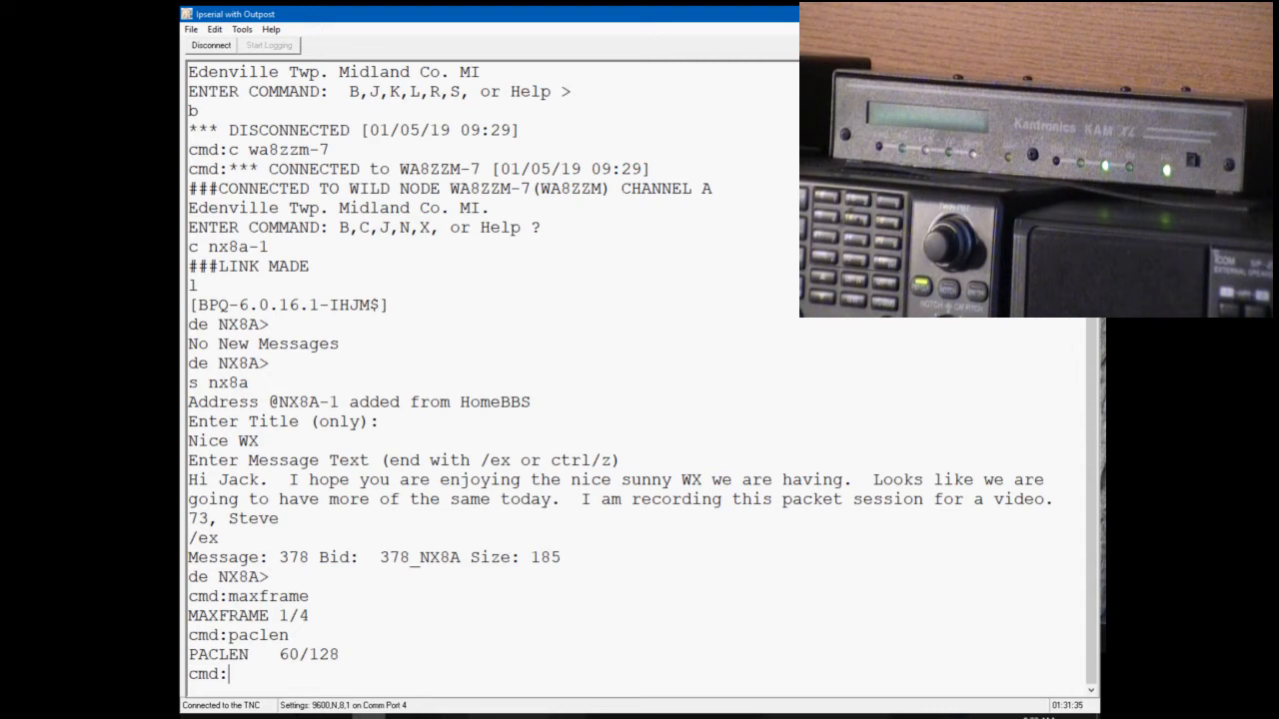
text(conv)
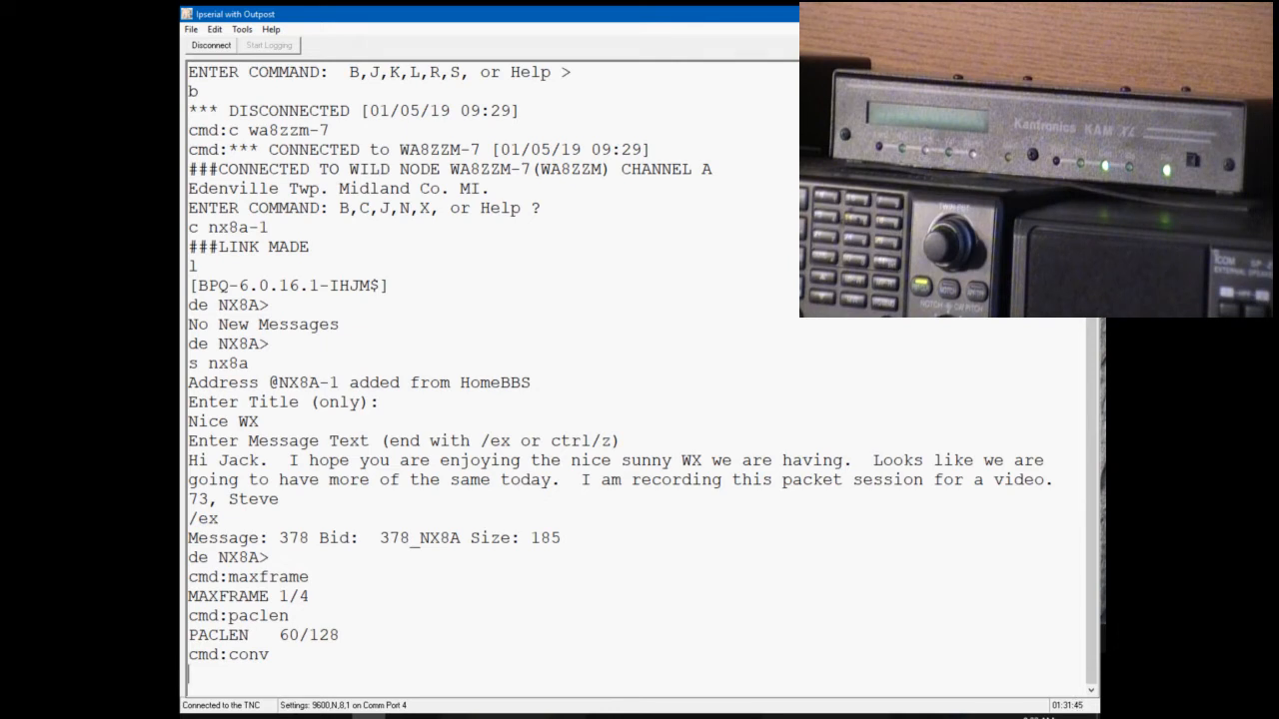
Step: Issue the node command to return to the MIDBPQ:NX8A-7 node
text(node)
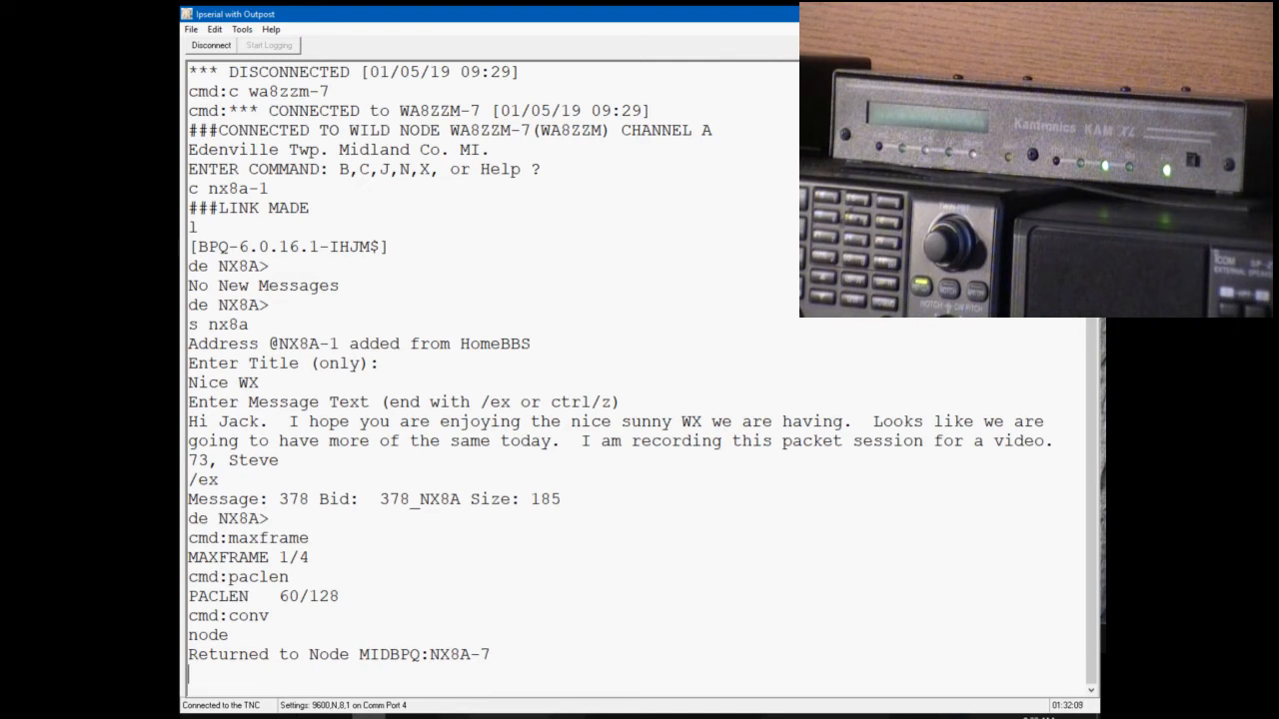
text(c)
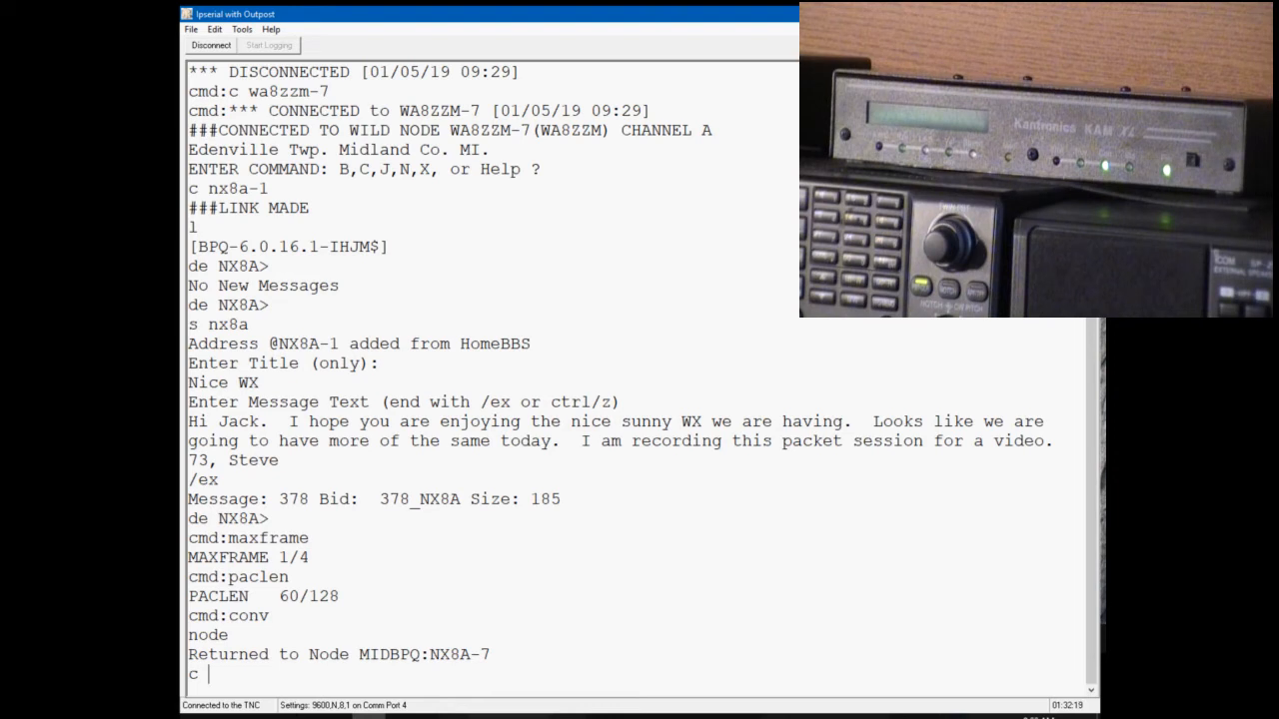
Step: Connect on port 1 to the WA8Y-1 BBS and list its last two messages (60 and 59)
text(1)
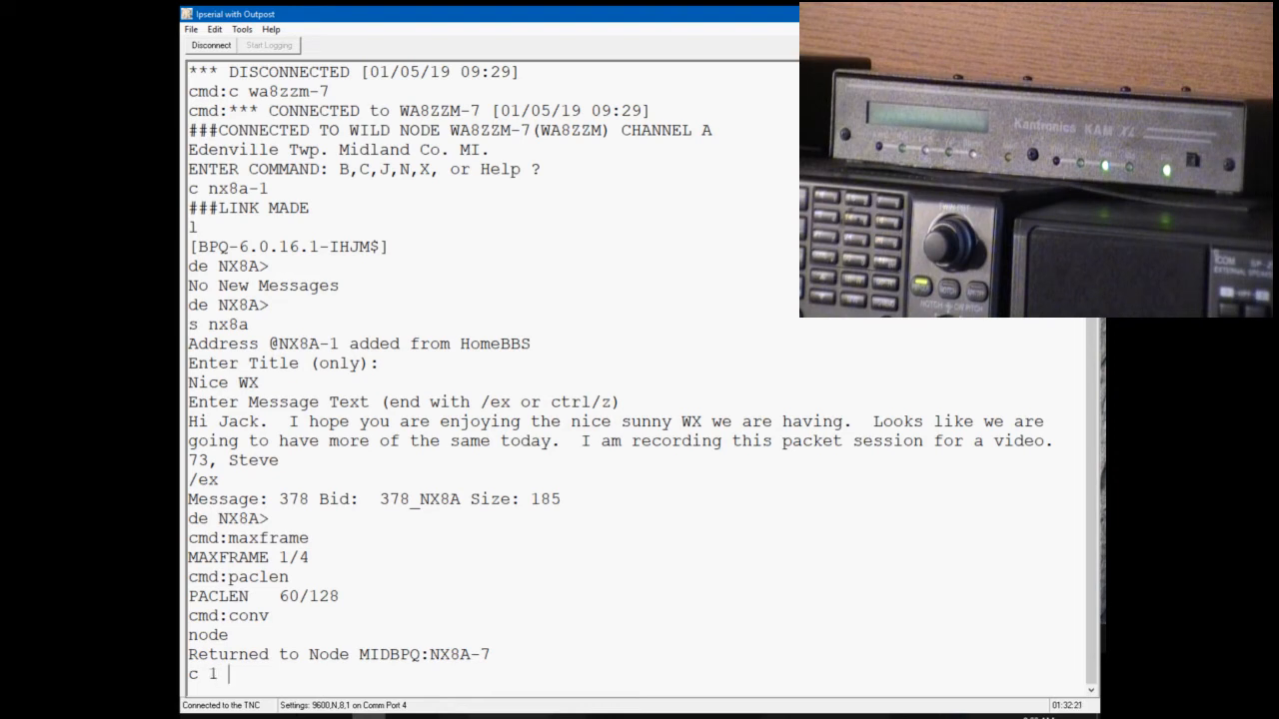
text(wa8y-1)
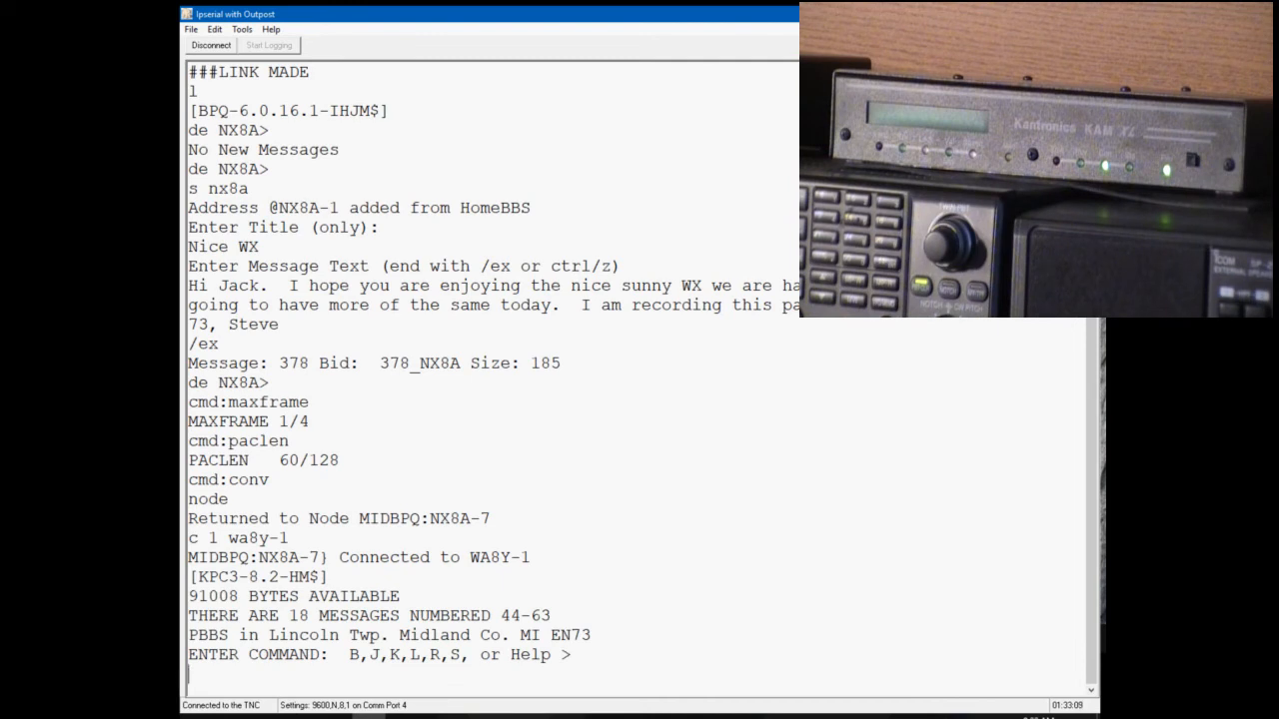
text(ll 2)
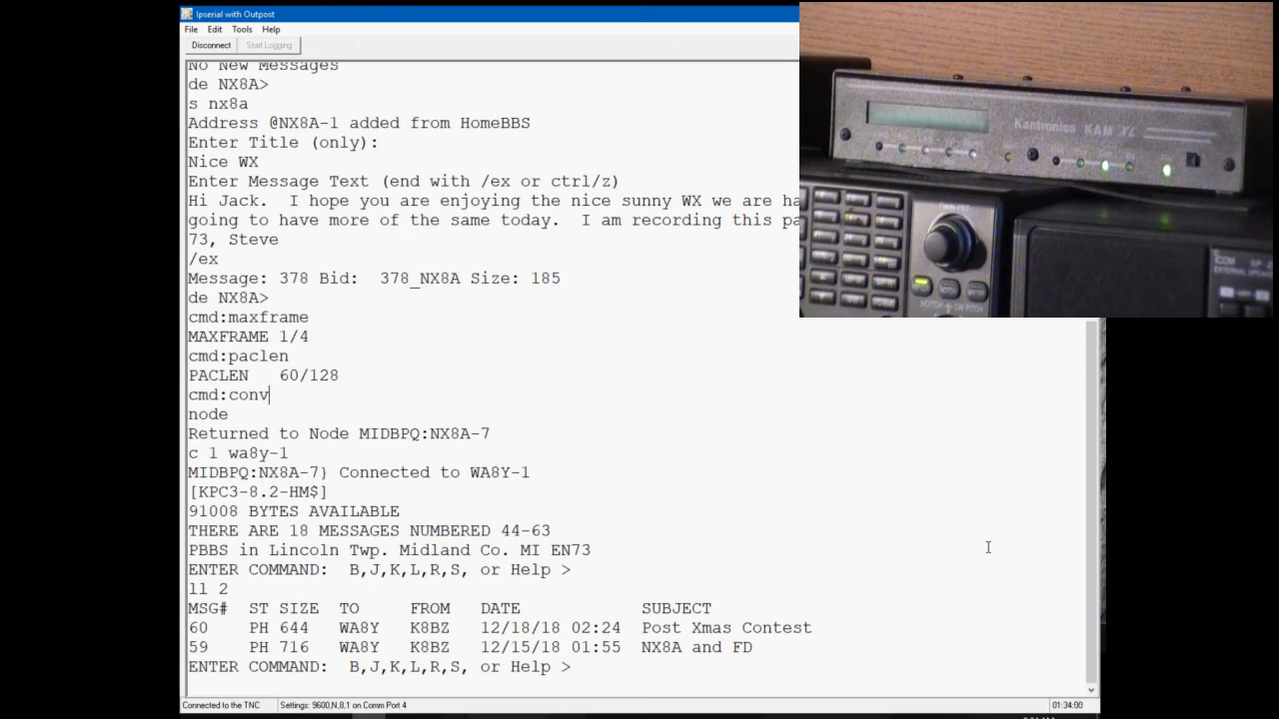
Step: Say bye to WA8Y-1 and check stream status, showing every stream disconnected
text(b)
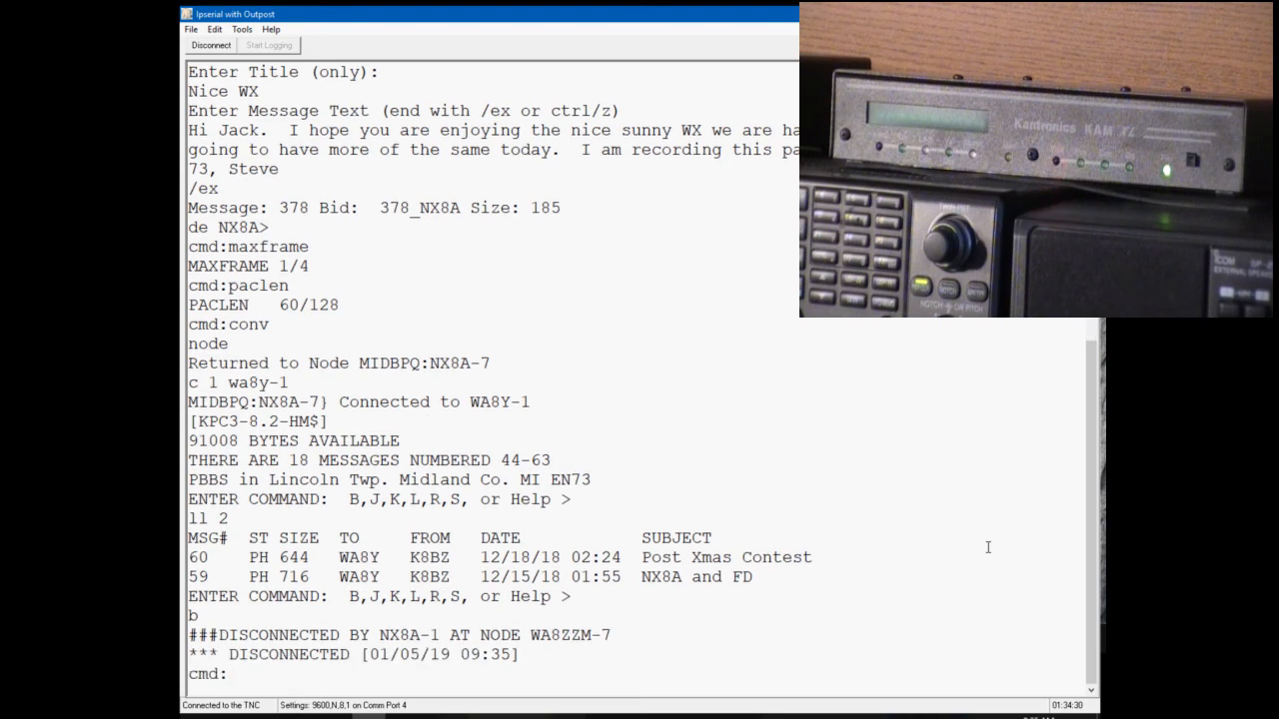
text(s l)
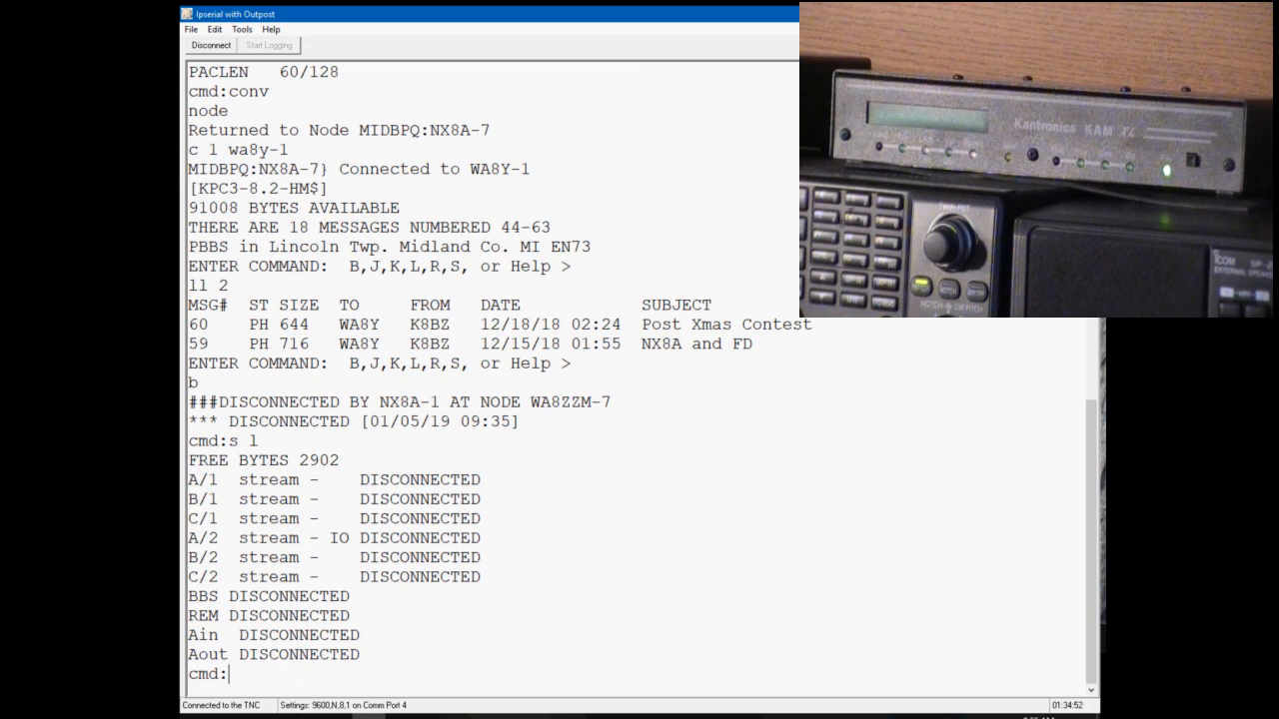
Step: Set the TNC's HBAUD to 300 baud, replacing the previous 1200 setting
text(hb)
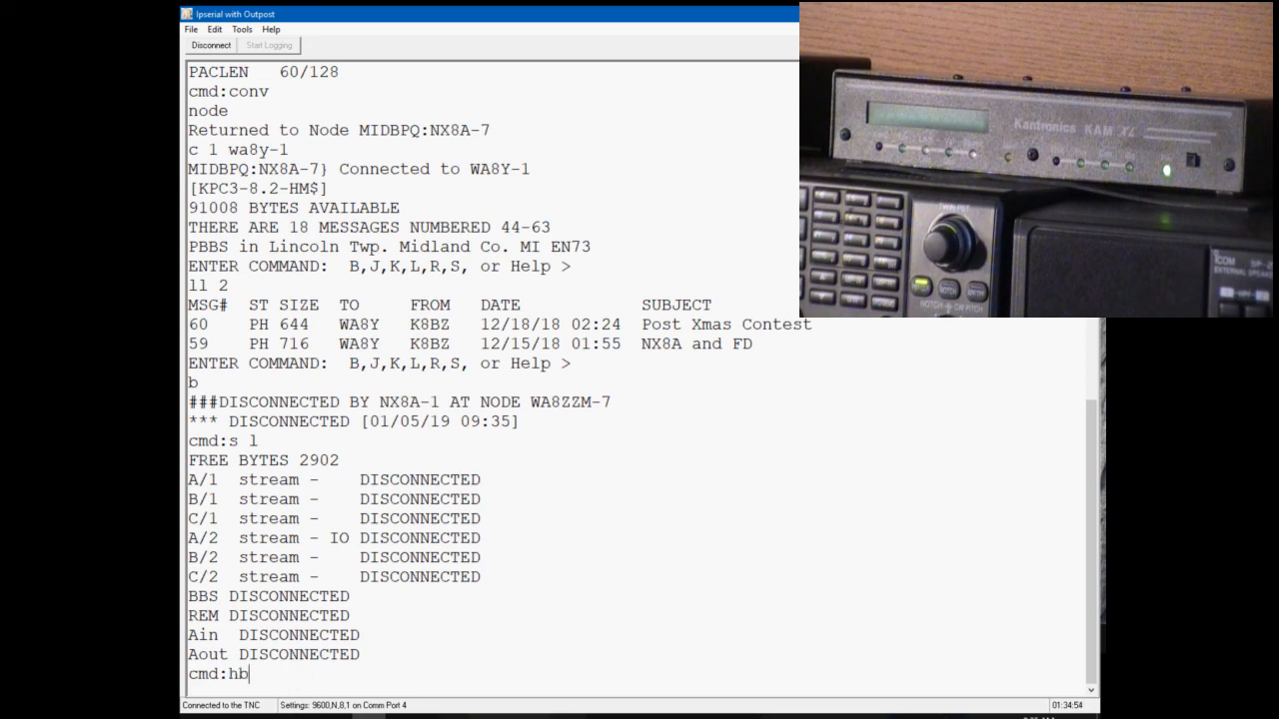
text(300)
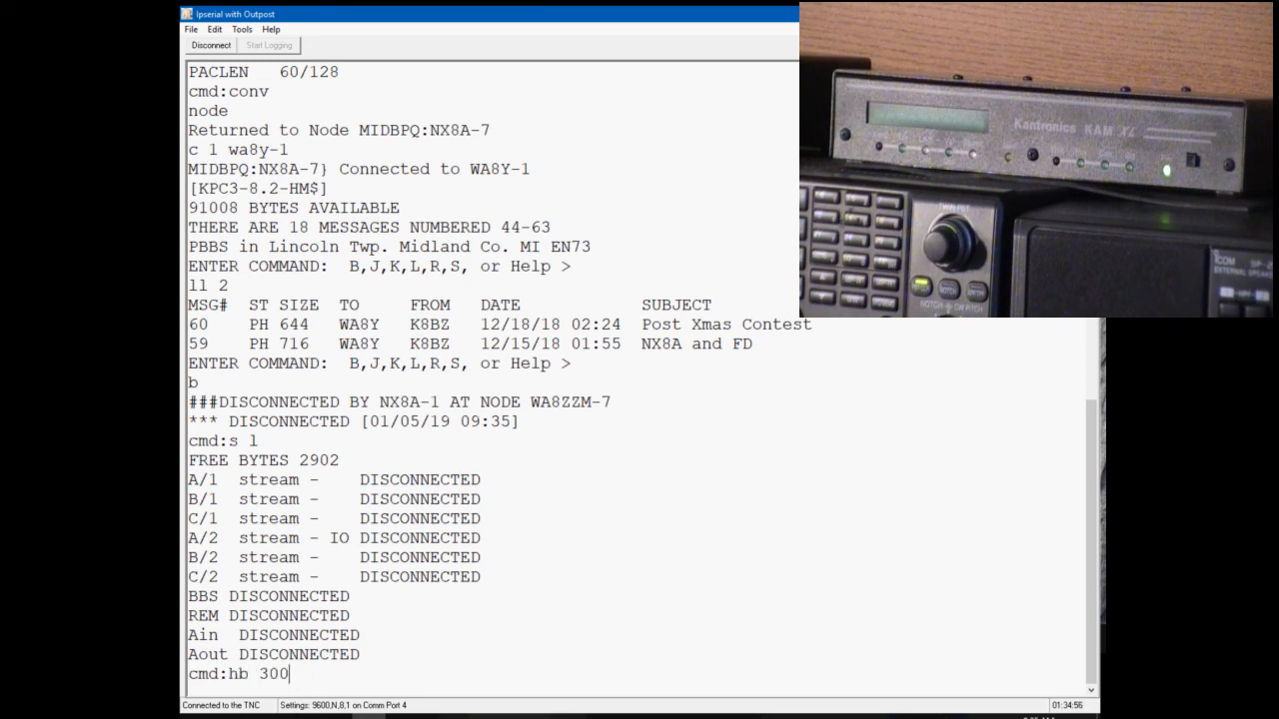
key(Return)
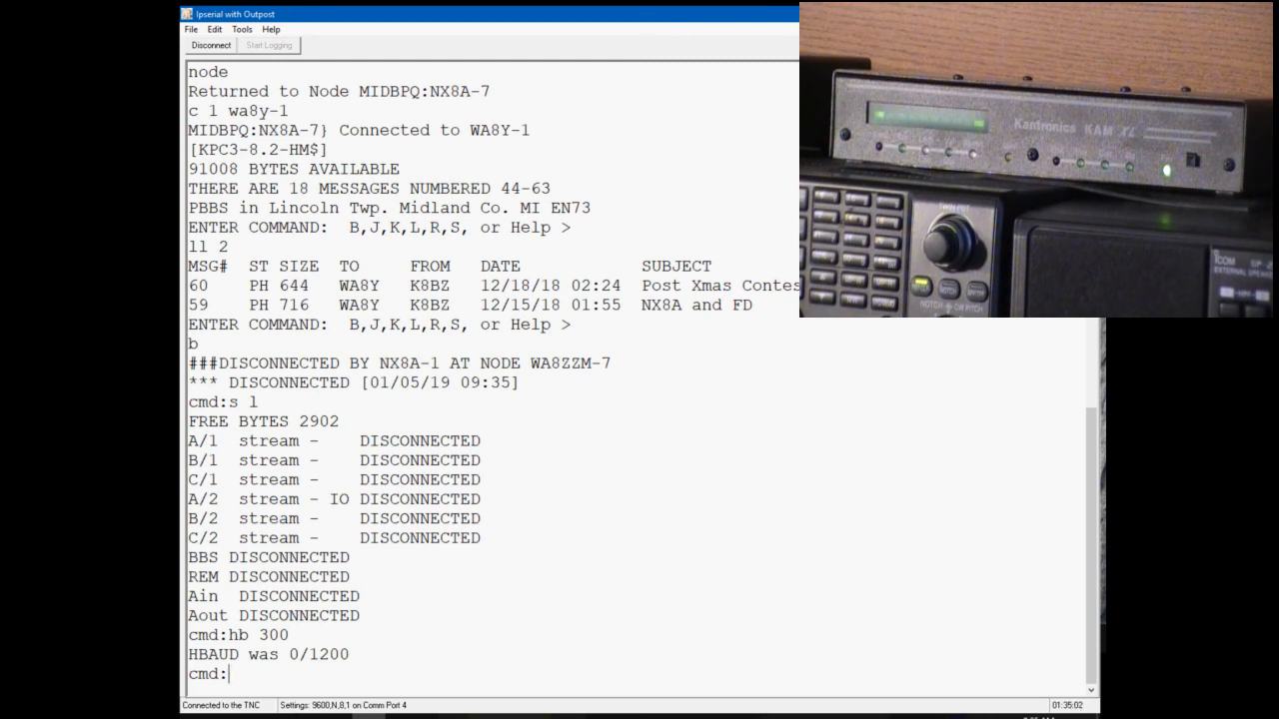
text(hb)
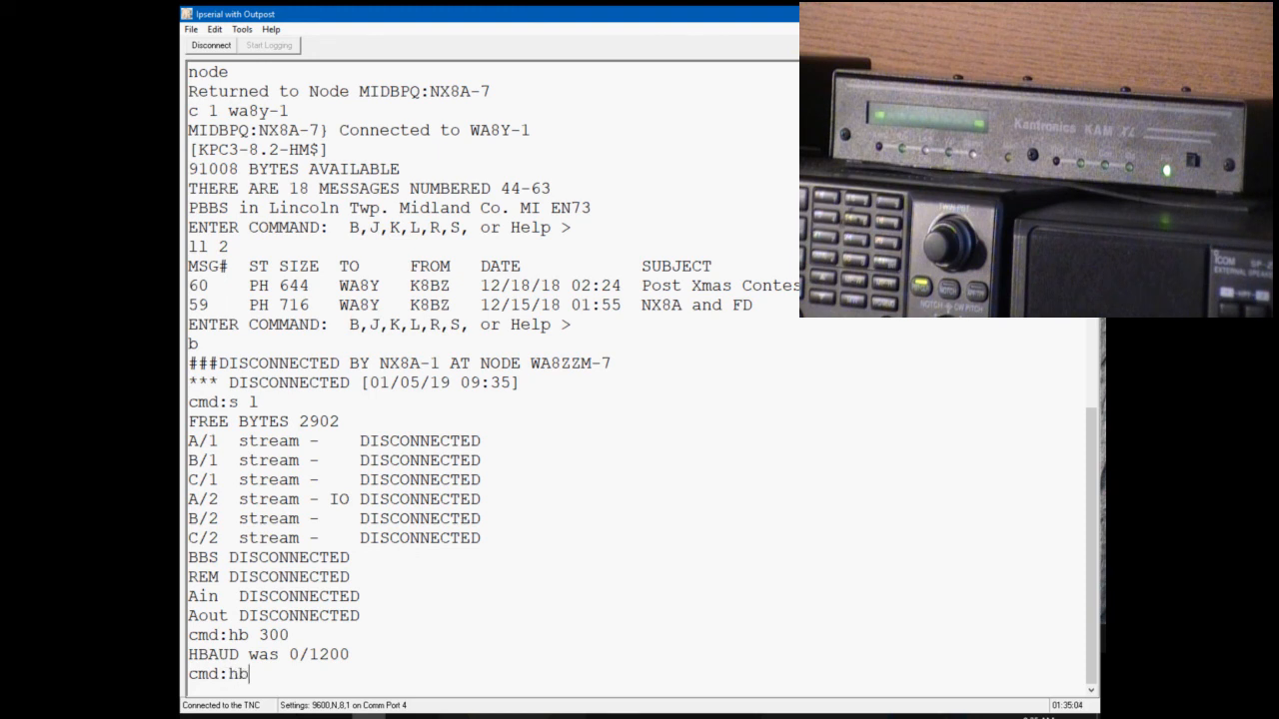